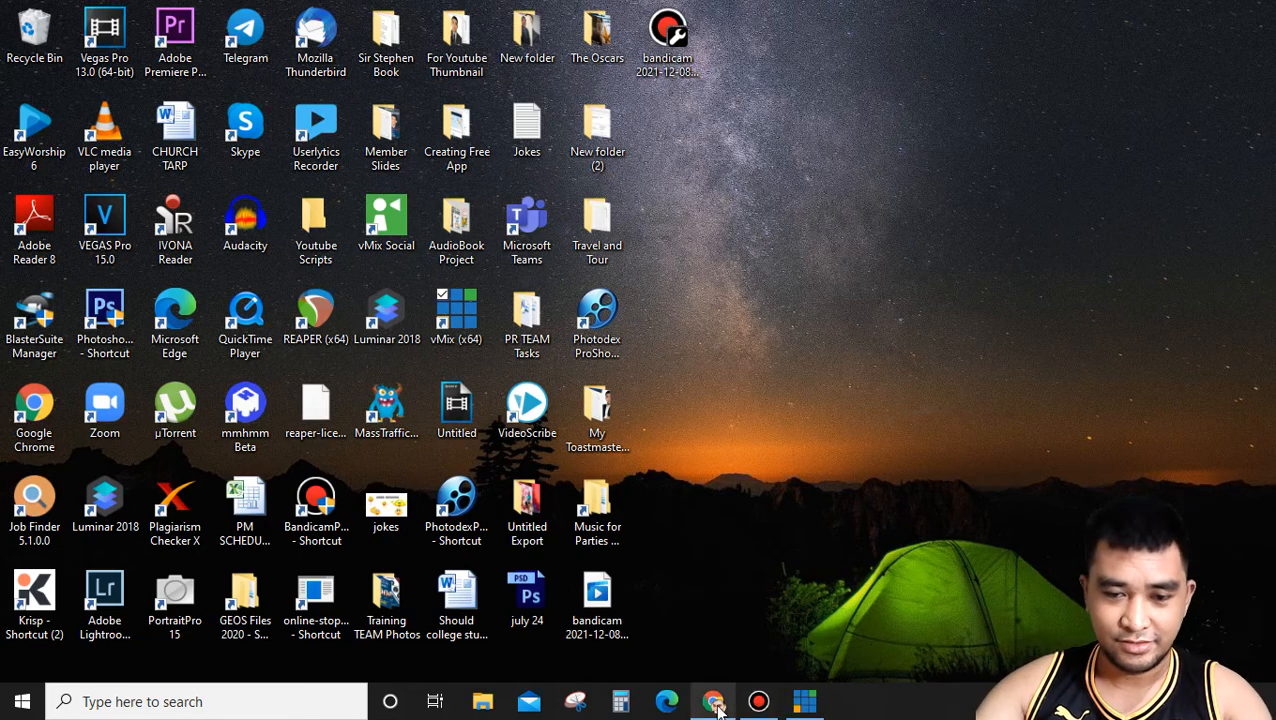
Step: Search Facebook for 'Aspiring Success' and go to that page, closing the chat conversation
{"action": "left_click", "coordinate": [712, 700]}
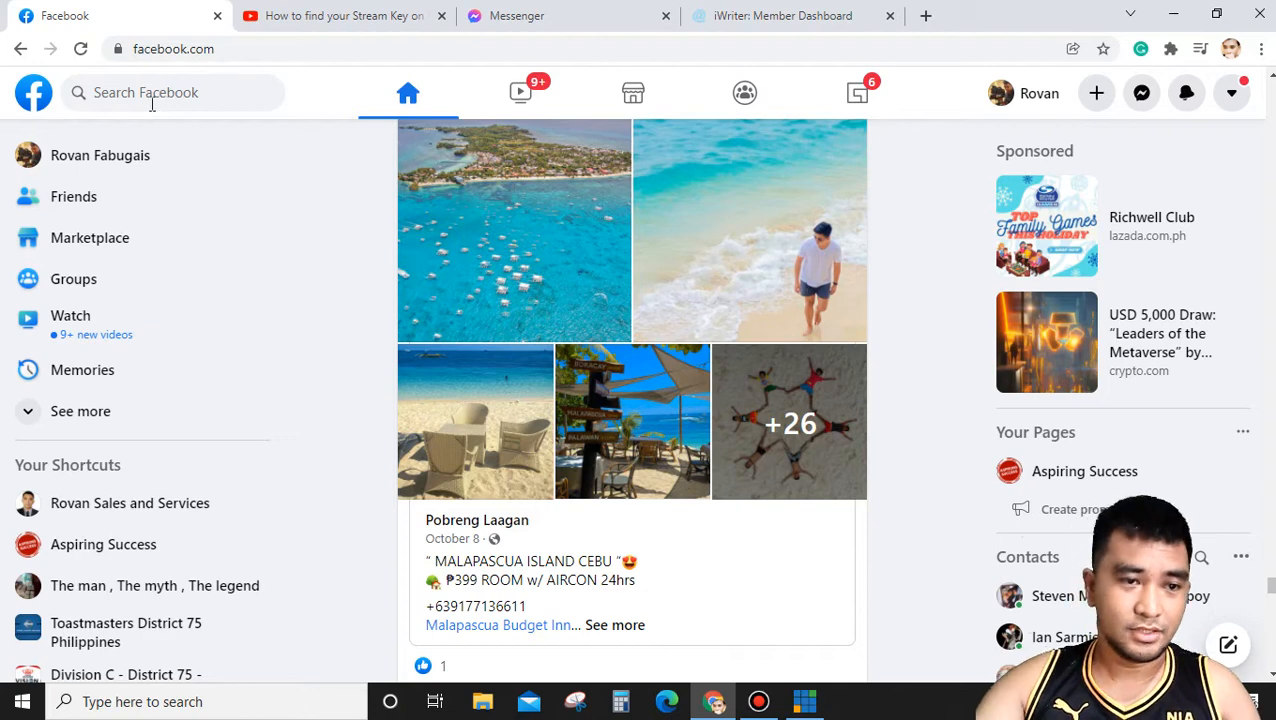
{"action": "left_click", "coordinate": [150, 92]}
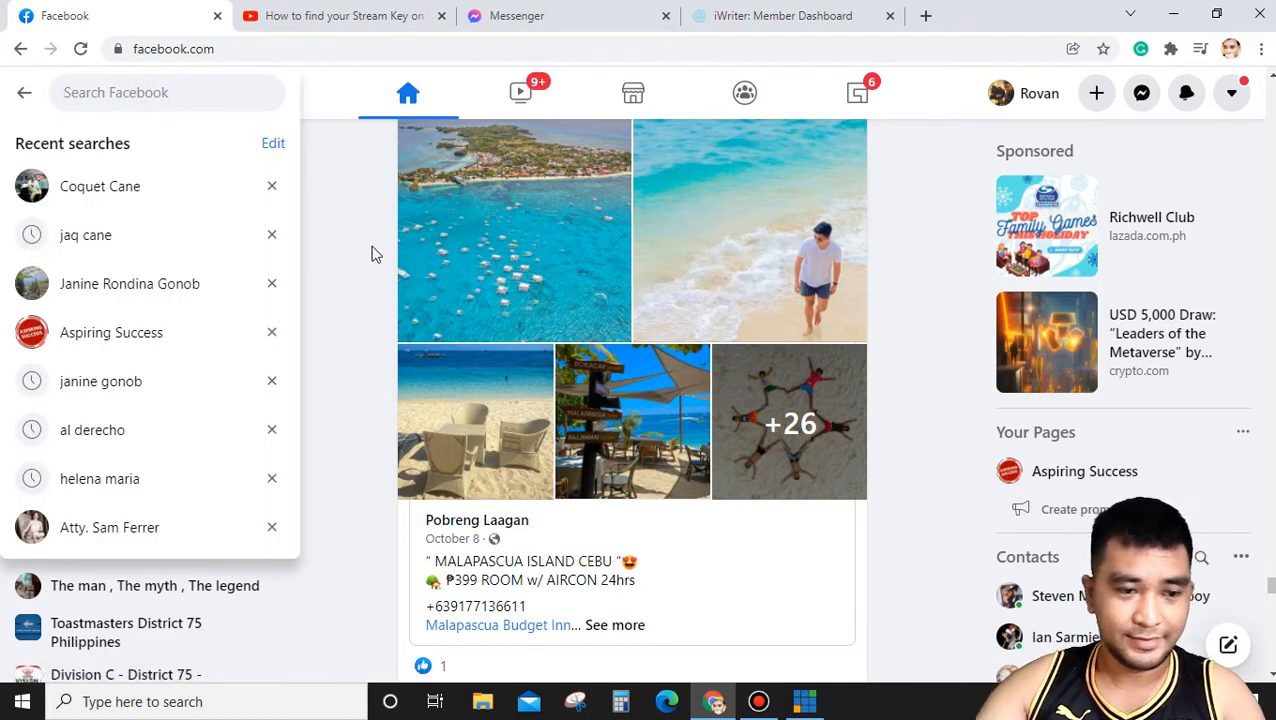
{"action": "left_click", "coordinate": [150, 92]}
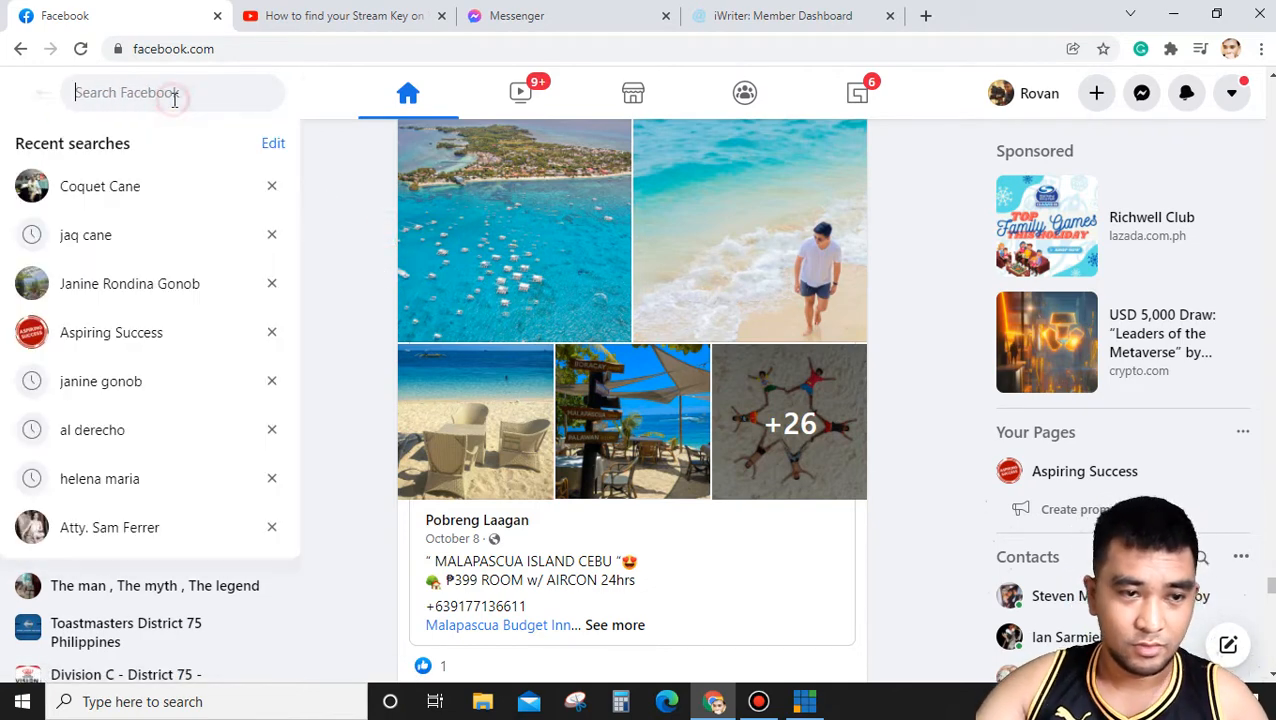
{"action": "type", "text": "Aspiring Success"}
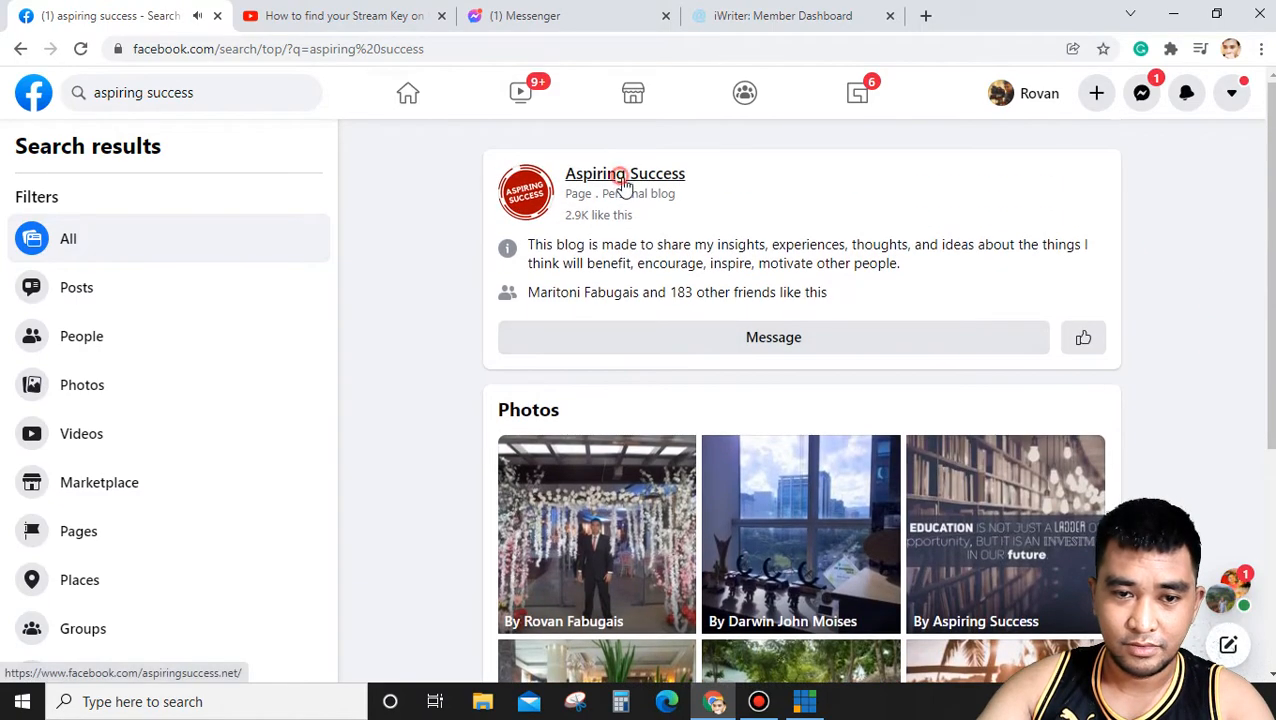
{"action": "left_click", "coordinate": [624, 172]}
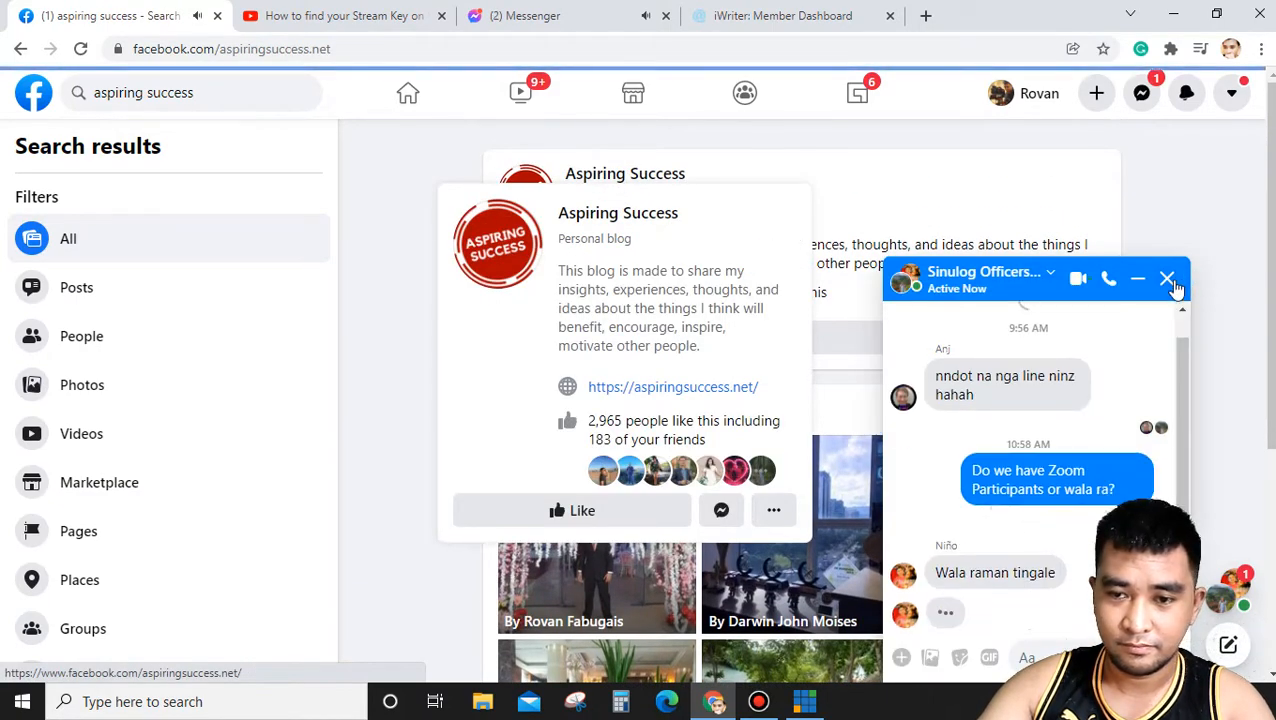
{"action": "left_click", "coordinate": [1168, 278]}
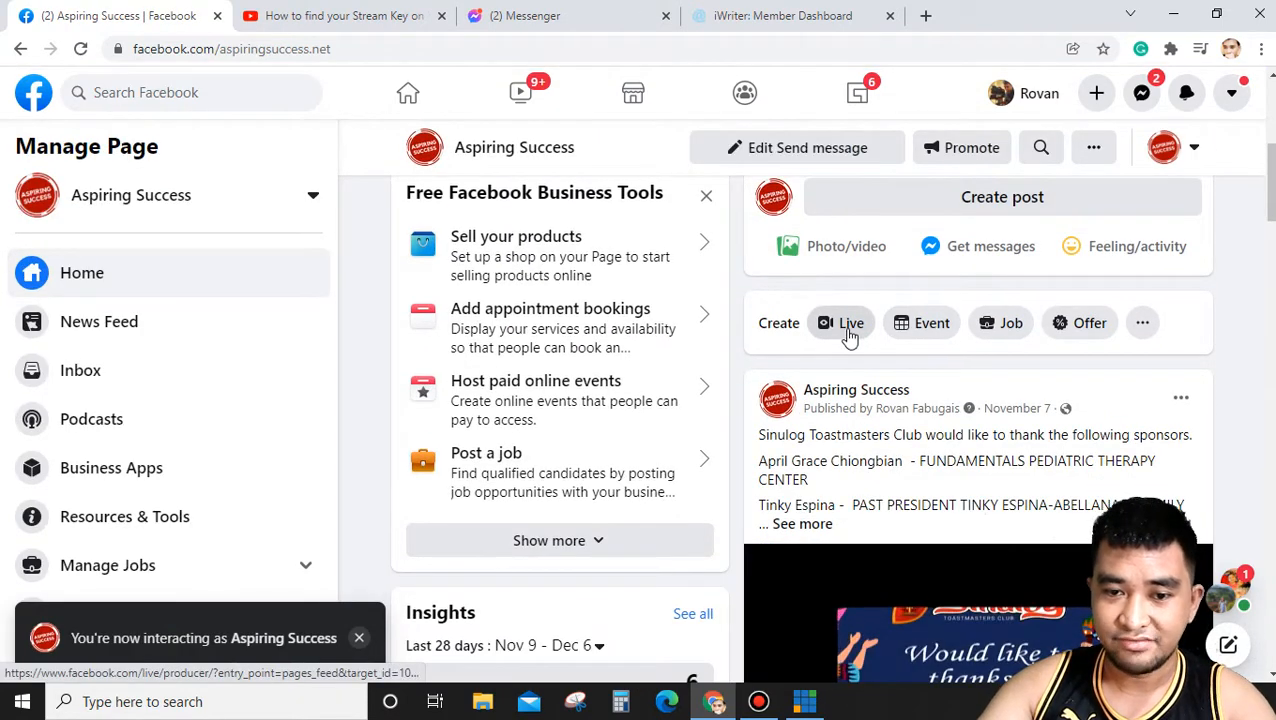
Step: Create a live video with Streaming Software as source so the stream key and server URL appear
{"action": "left_click", "coordinate": [840, 322]}
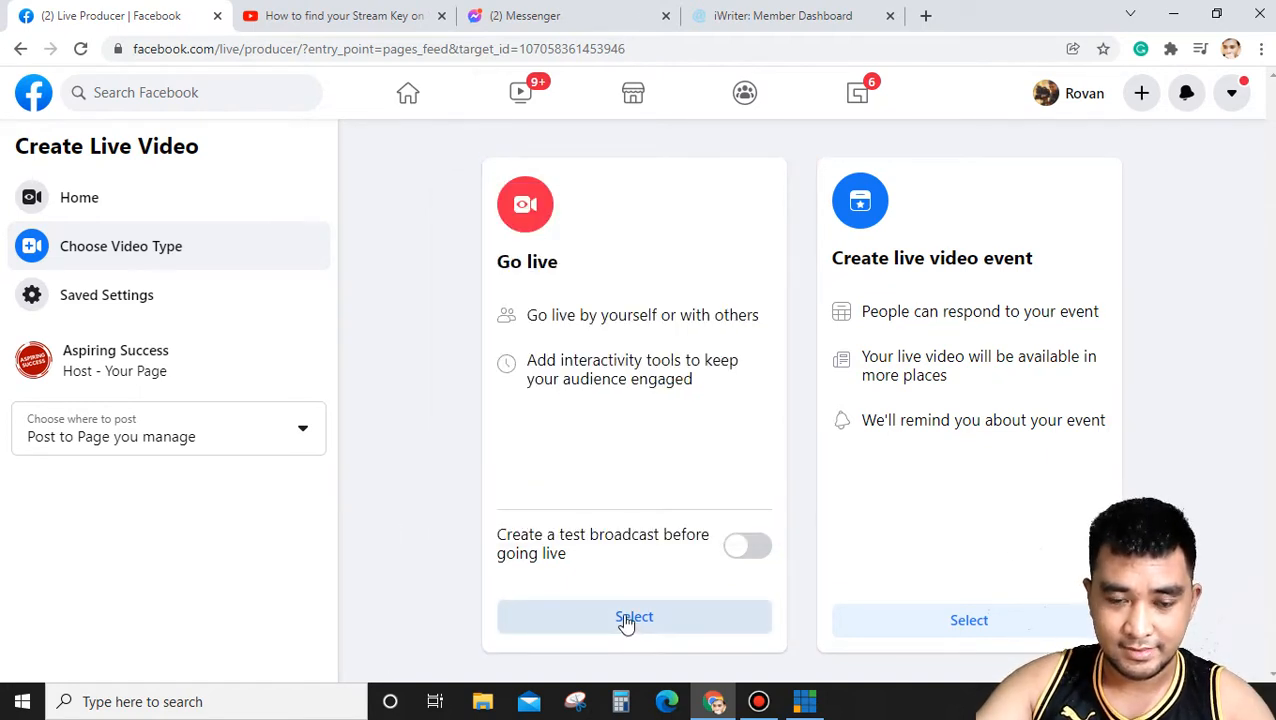
{"action": "left_click", "coordinate": [634, 616]}
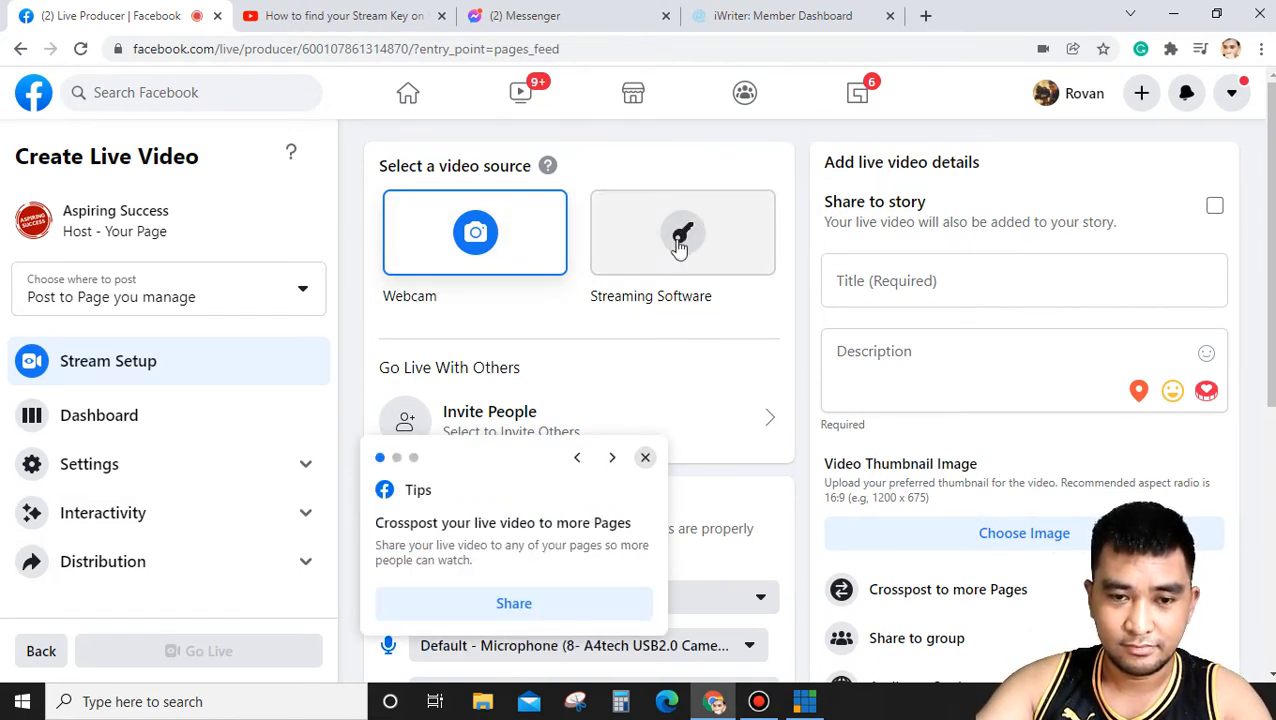
{"action": "left_click", "coordinate": [612, 456]}
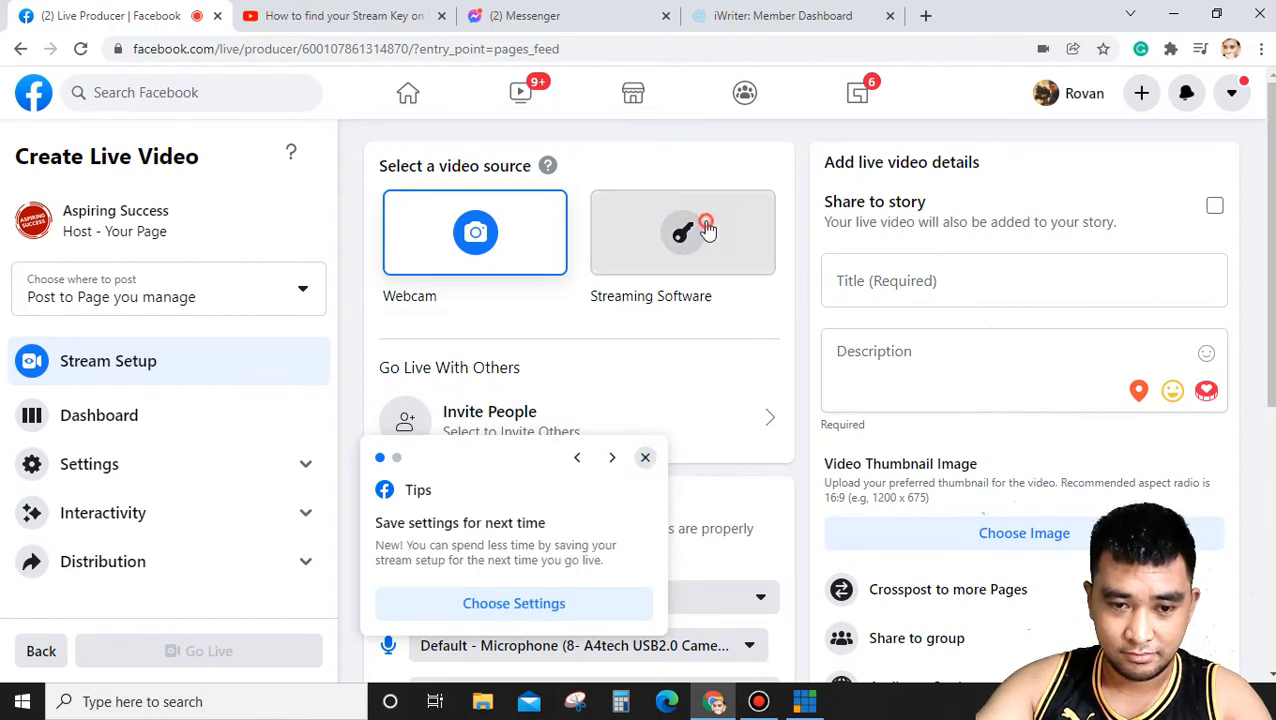
{"action": "left_click", "coordinate": [682, 232]}
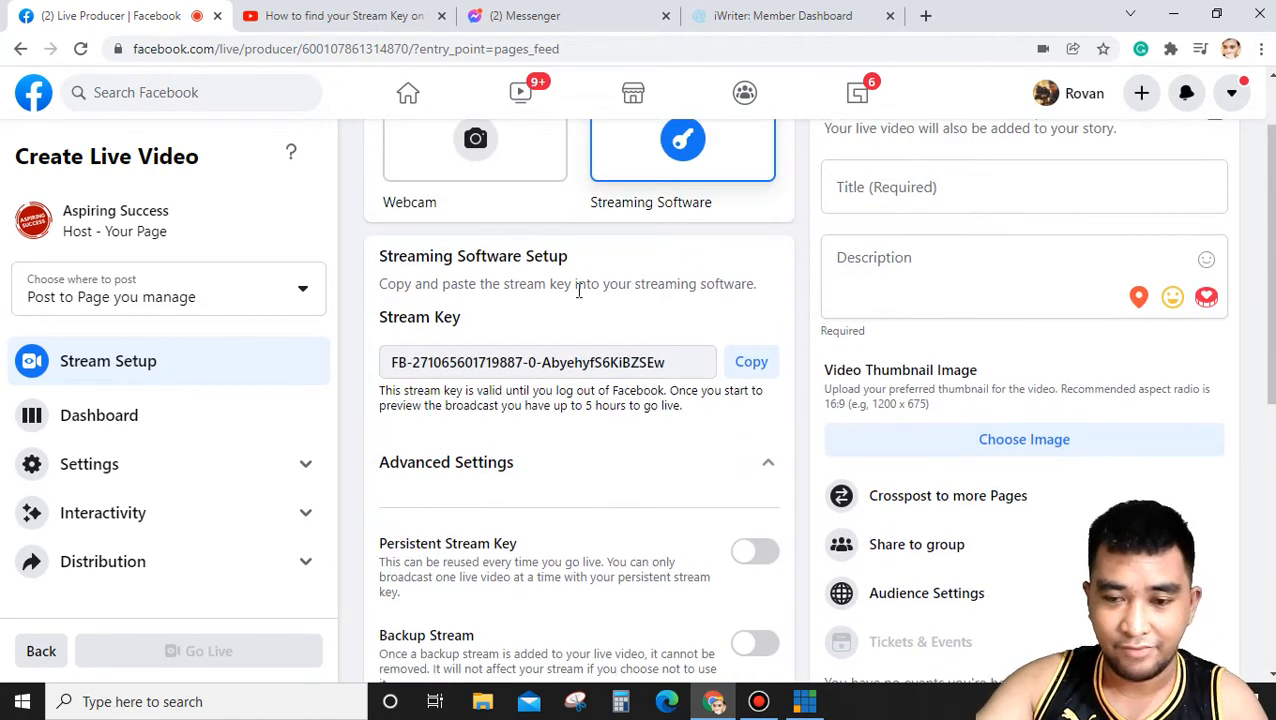
{"action": "scroll", "scroll_direction": "down", "scroll_amount": 3}
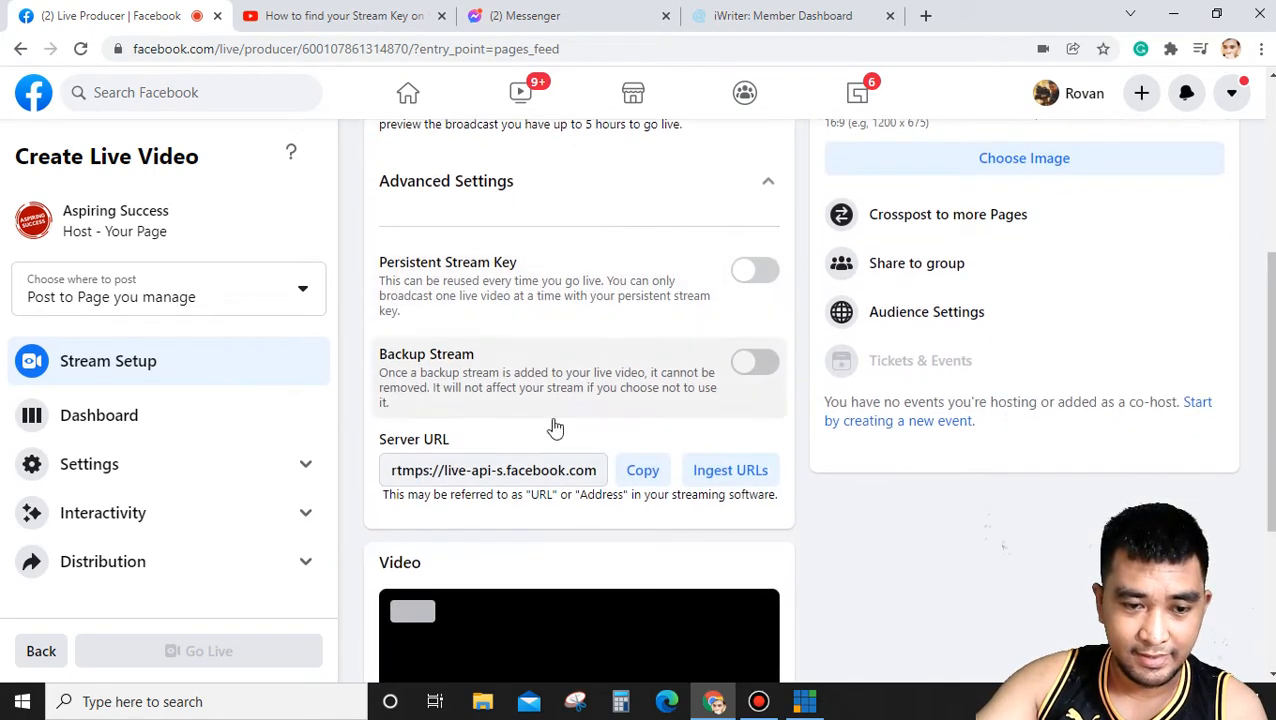
{"action": "scroll", "scroll_direction": "down", "scroll_amount": 3}
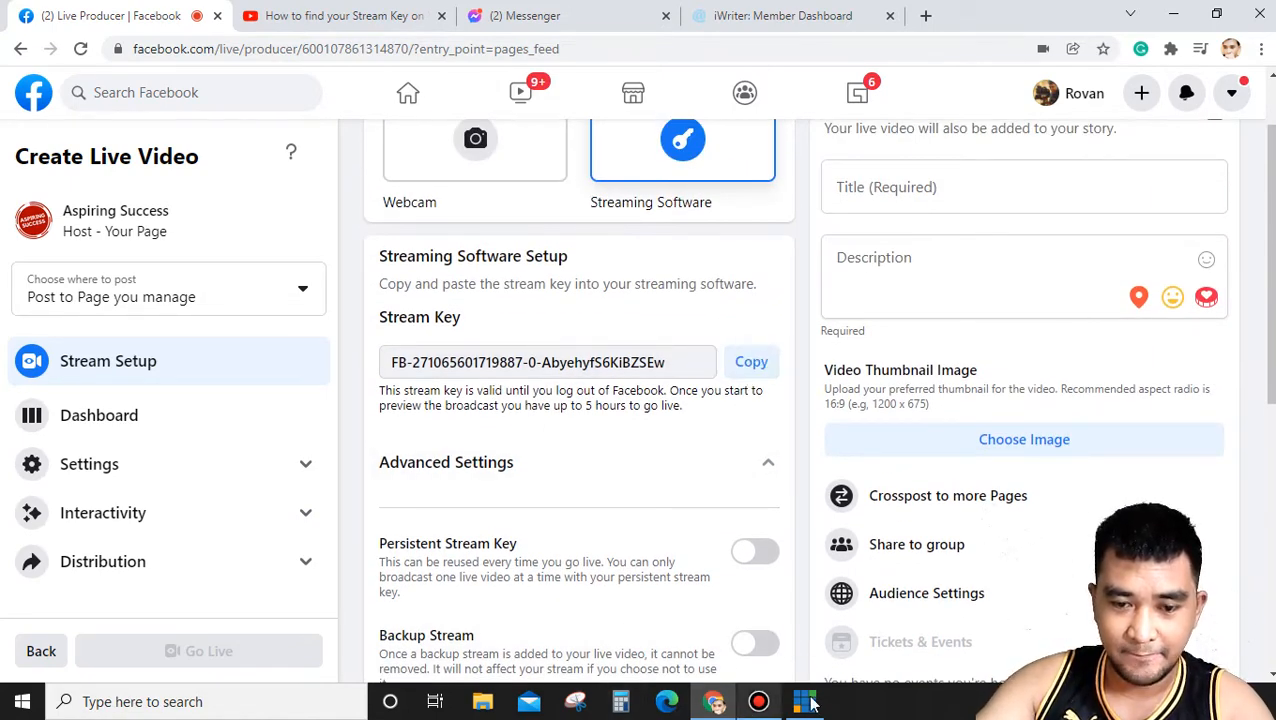
Step: In vMix streaming settings choose Custom RTMP Server with the Facebook stream key and rtmps server URL
{"action": "left_click", "coordinate": [804, 700]}
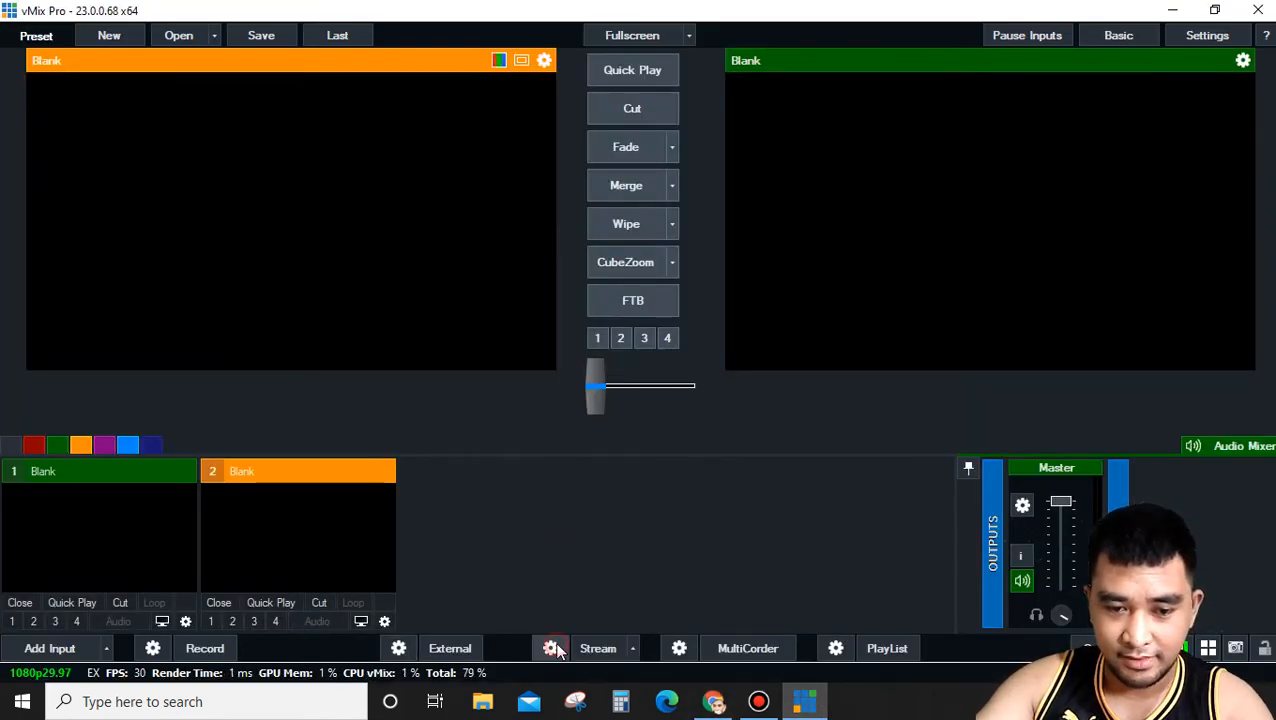
{"action": "left_click", "coordinate": [550, 648]}
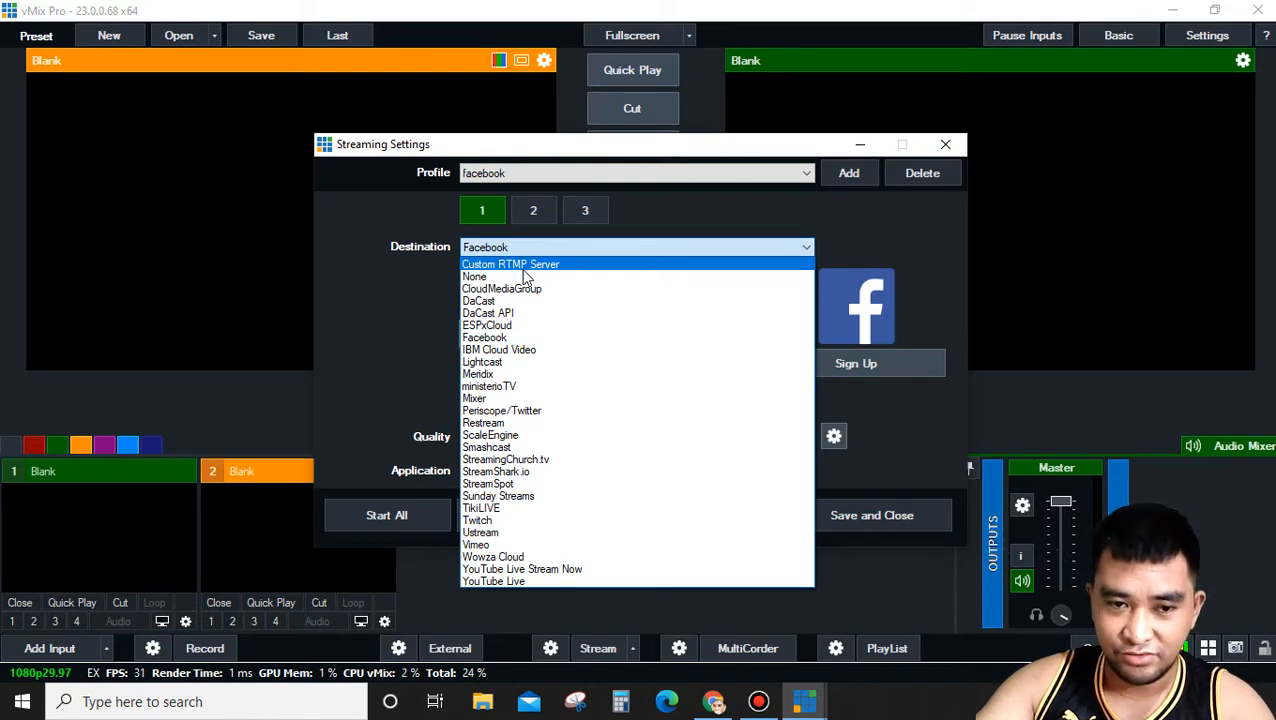
{"action": "left_click", "coordinate": [510, 264]}
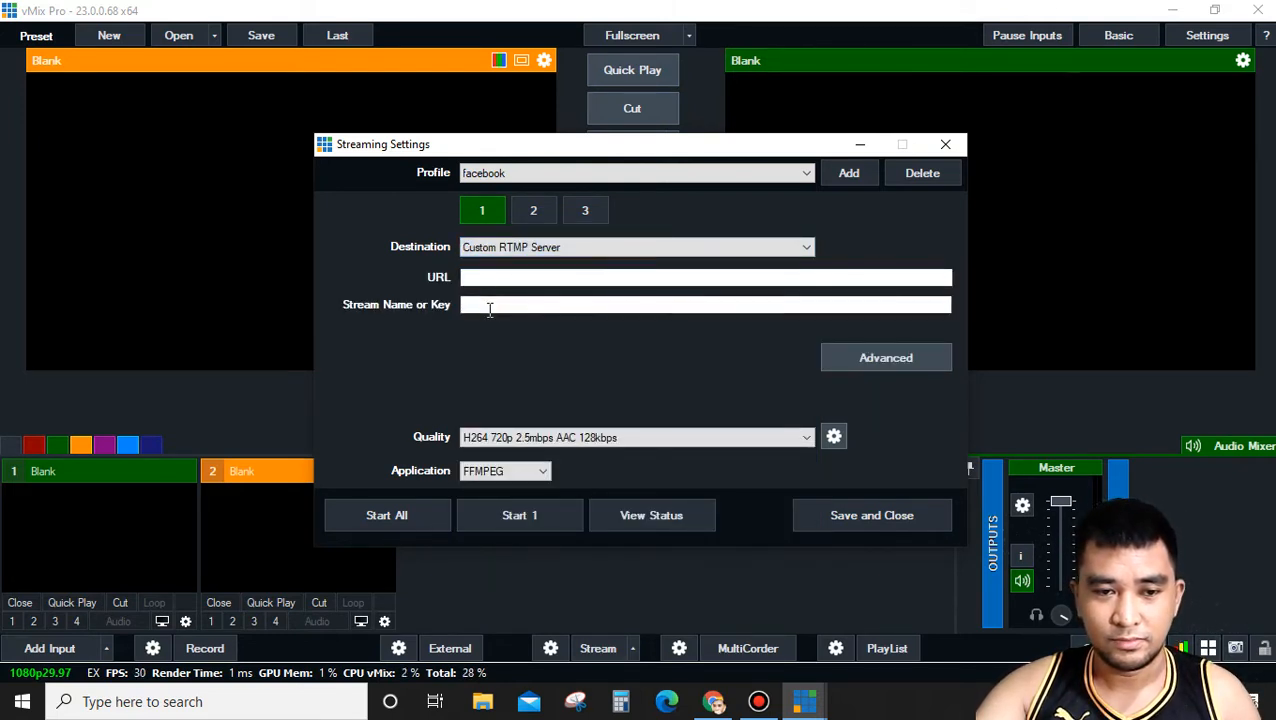
{"action": "type", "text": "FB-27106560v719887-0-AbyehyfS6KiBZSEw"}
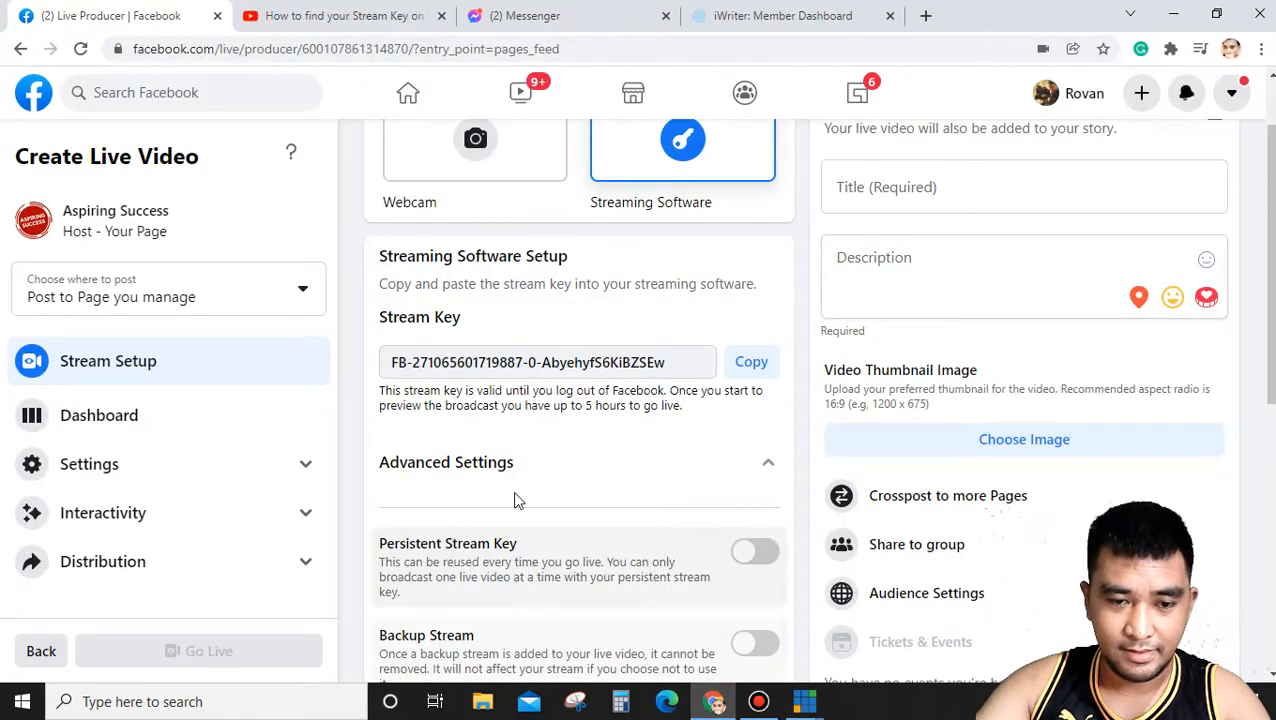
{"action": "scroll", "scroll_direction": "down", "scroll_amount": 3}
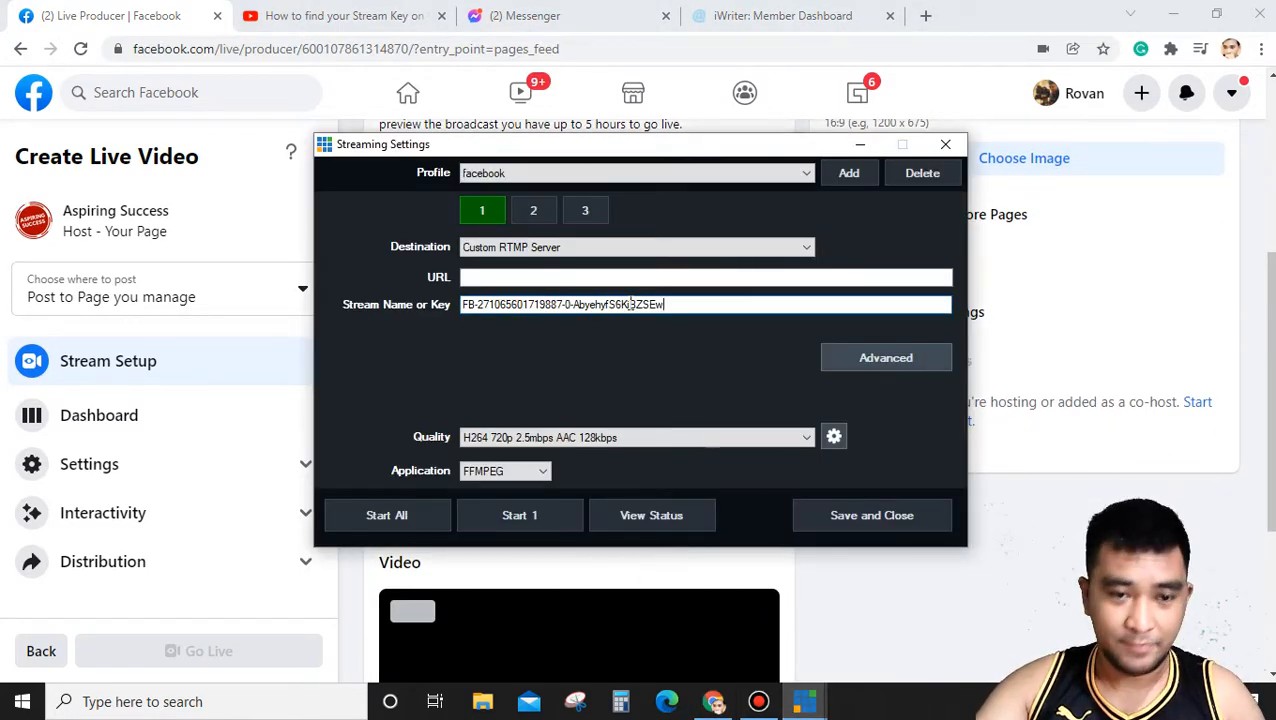
{"action": "type", "text": "rtmps://live-api-s.facebook.com:443/rtmp/"}
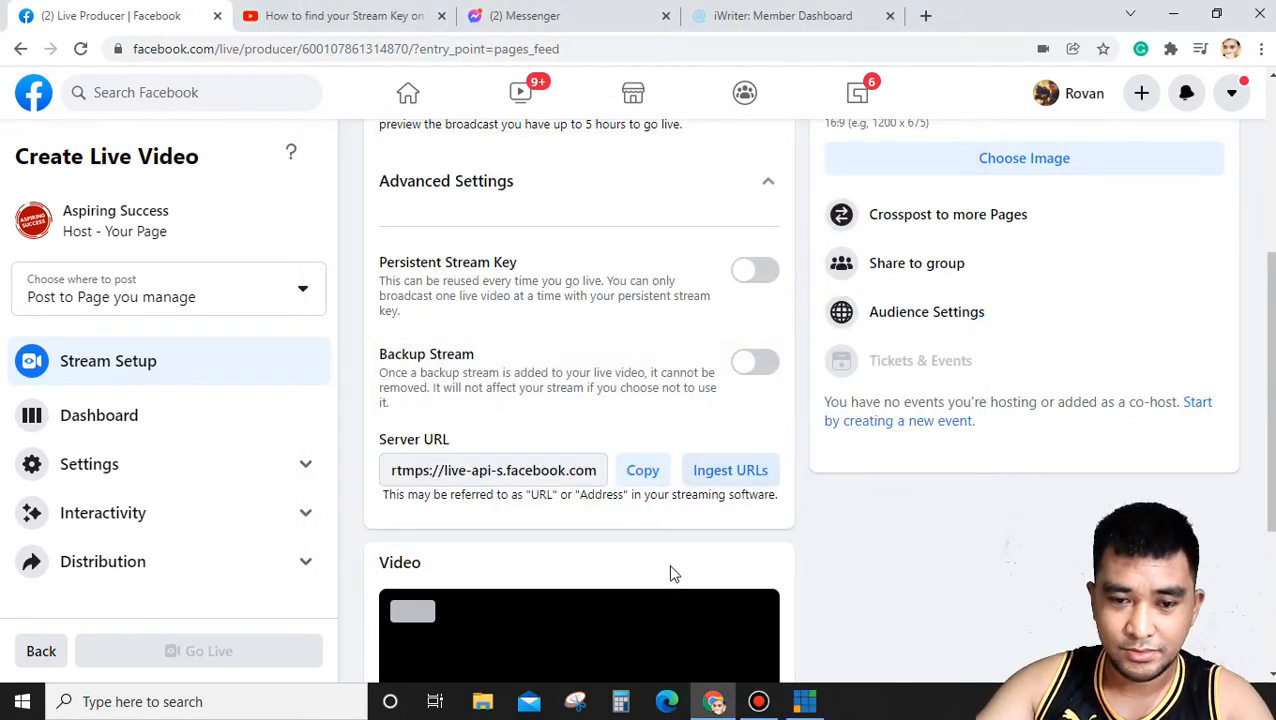
{"action": "left_click", "coordinate": [804, 700]}
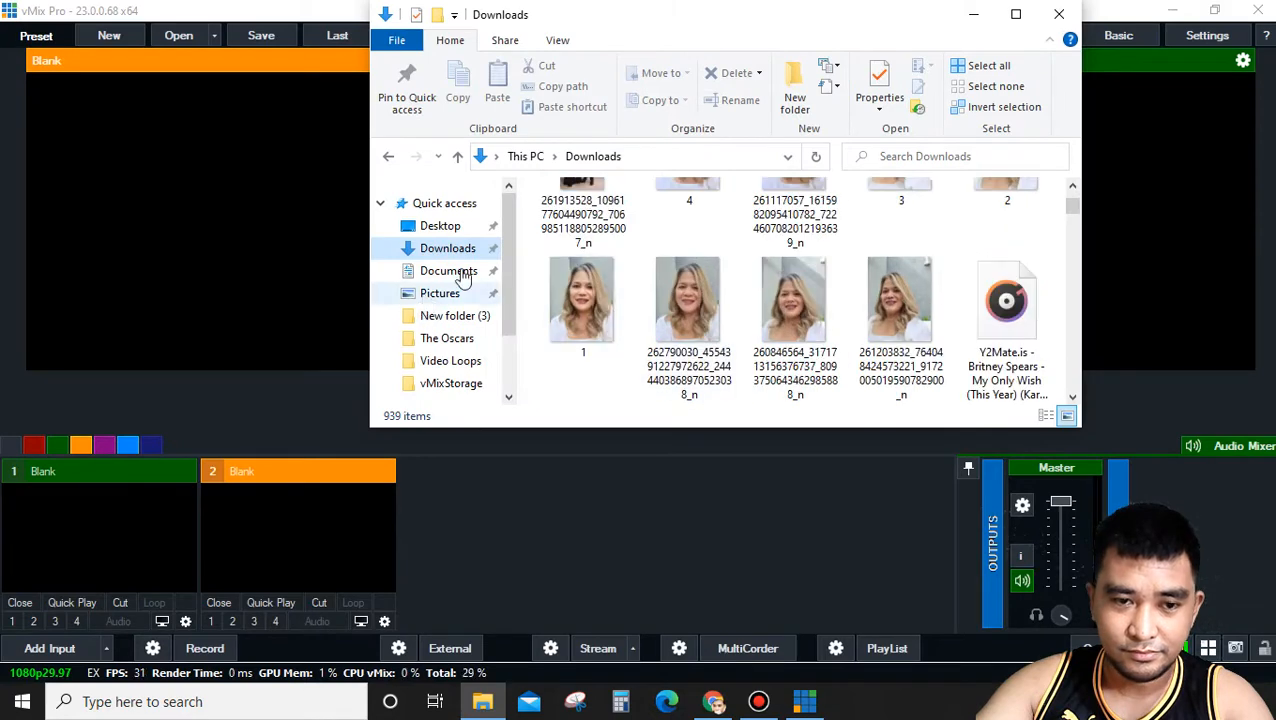
Step: From Documents add party.mp4 as a vMix input
{"action": "left_click", "coordinate": [448, 270]}
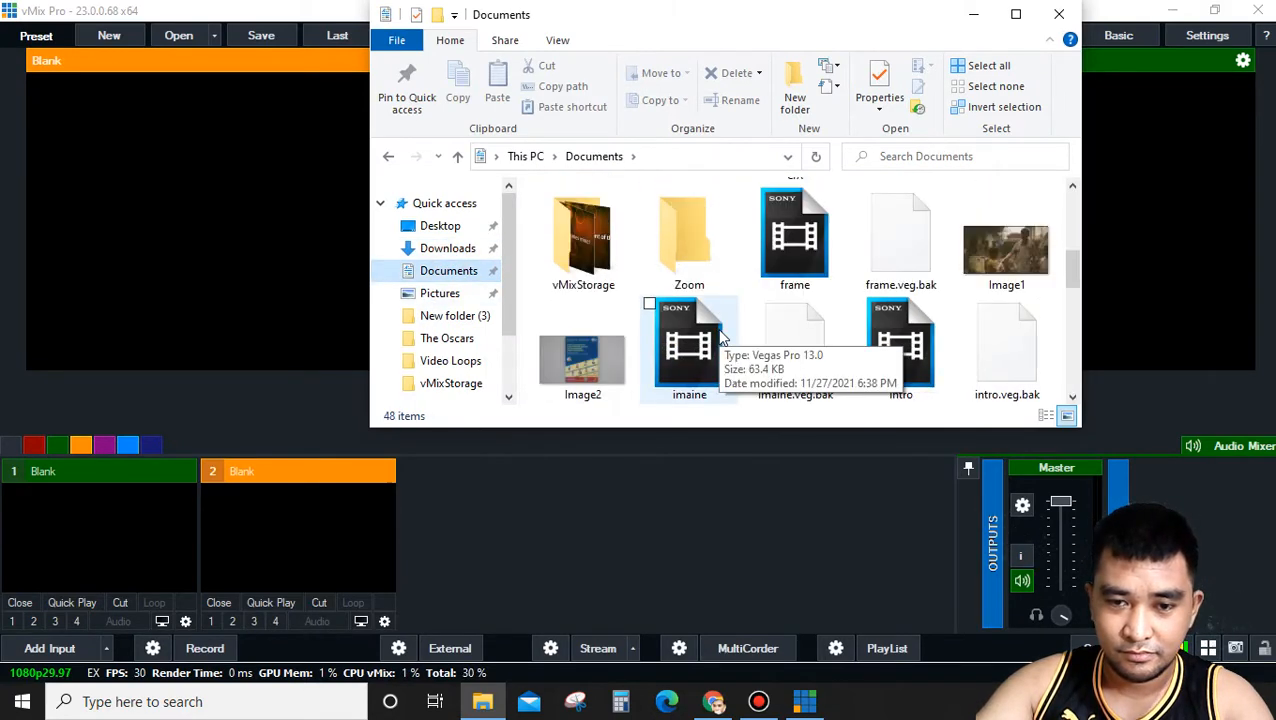
{"action": "scroll", "scroll_direction": "down", "scroll_amount": 3}
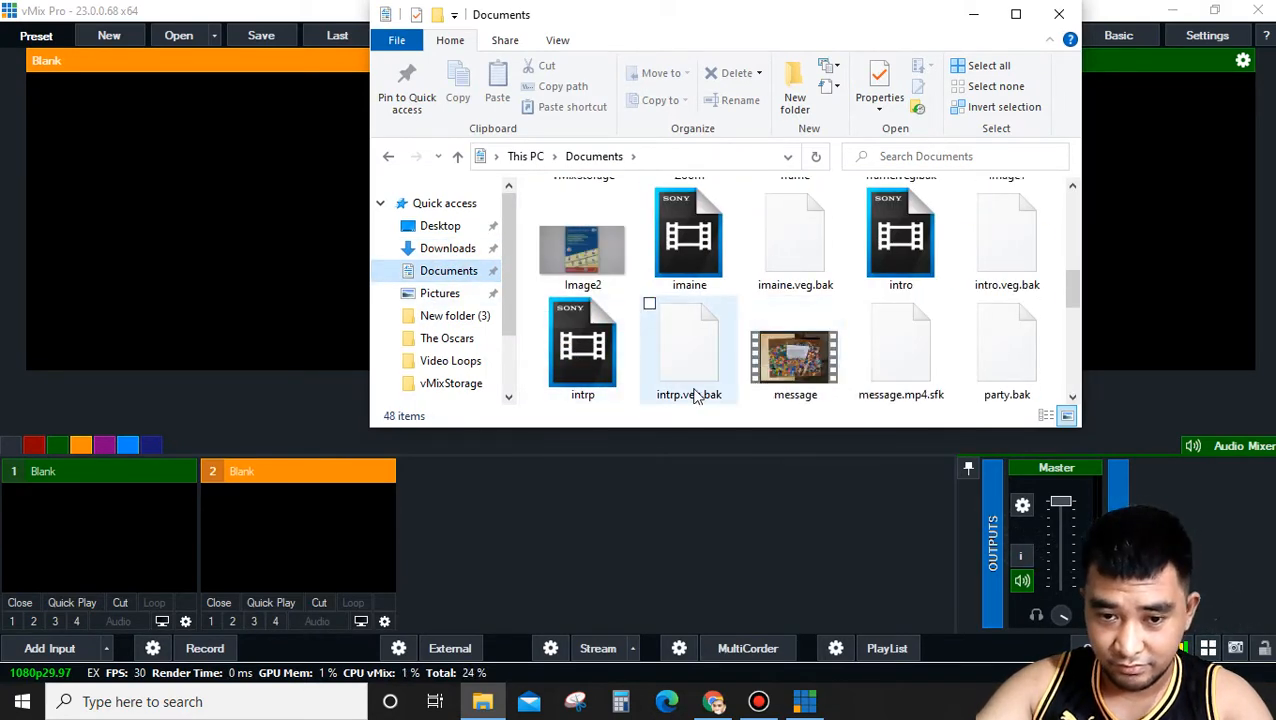
{"action": "scroll", "scroll_direction": "down", "scroll_amount": 3}
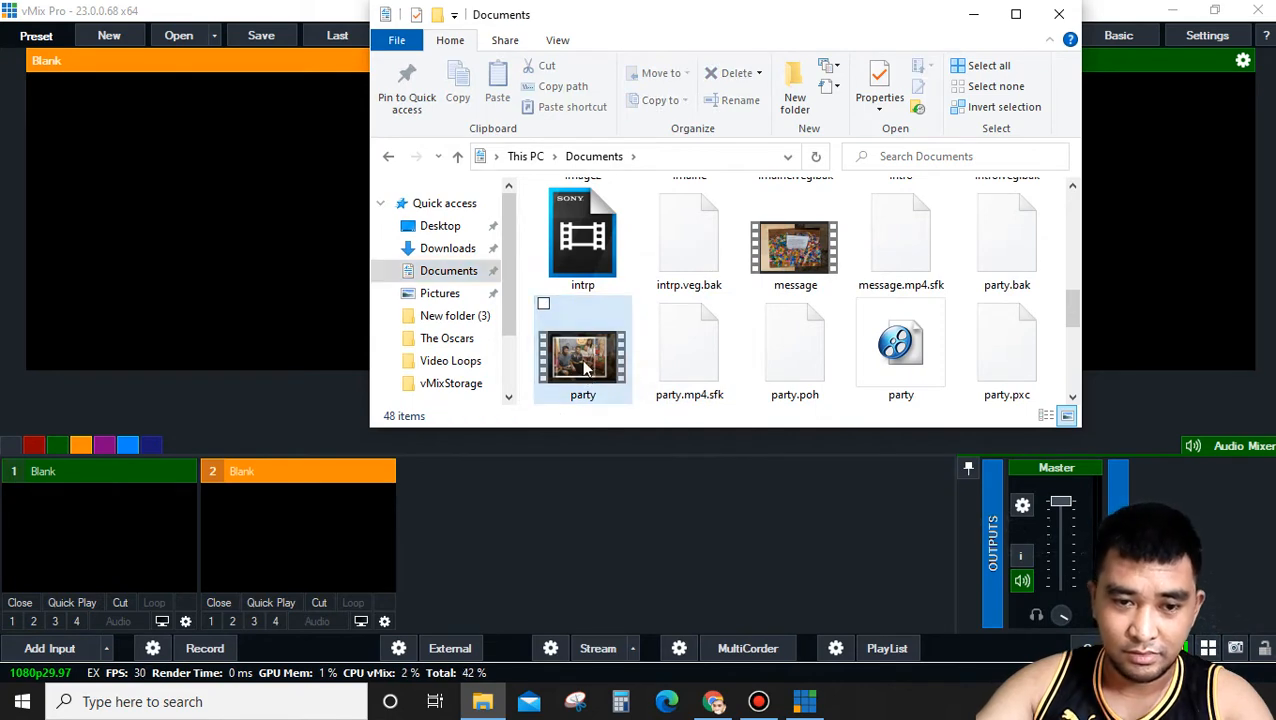
{"action": "double_click", "coordinate": [584, 356]}
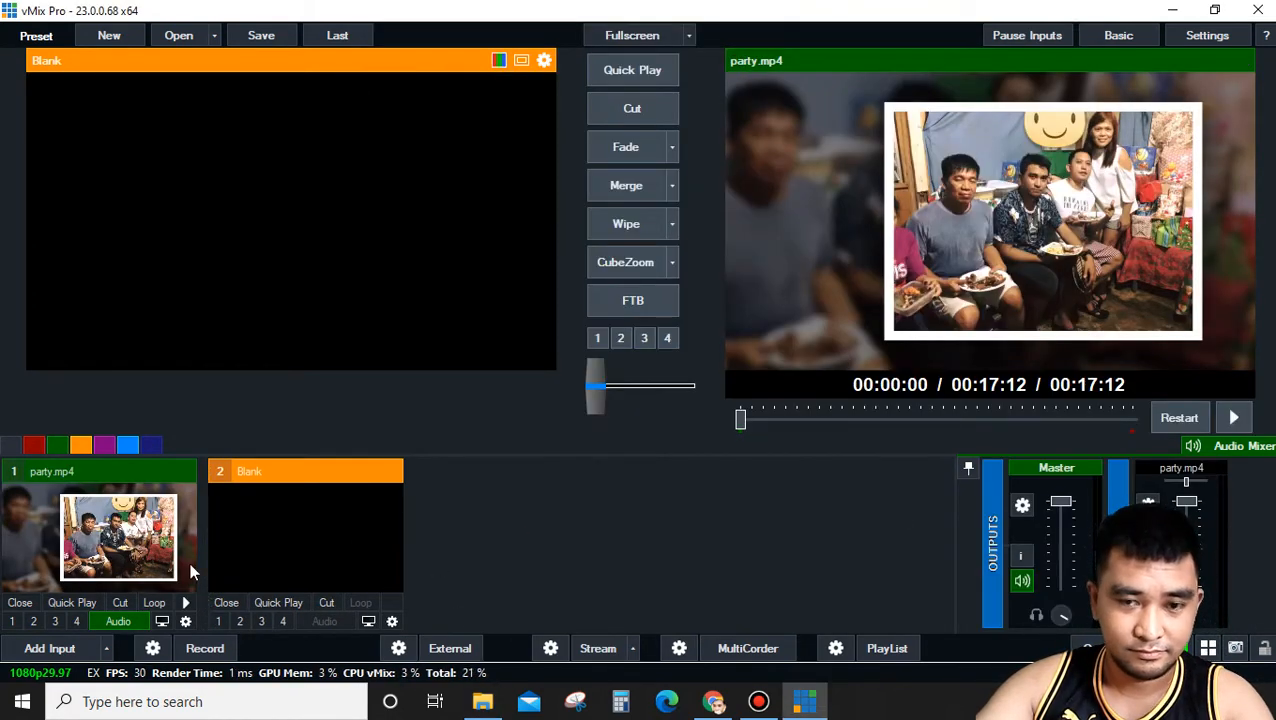
{"action": "mouse_move", "coordinate": [756, 544]}
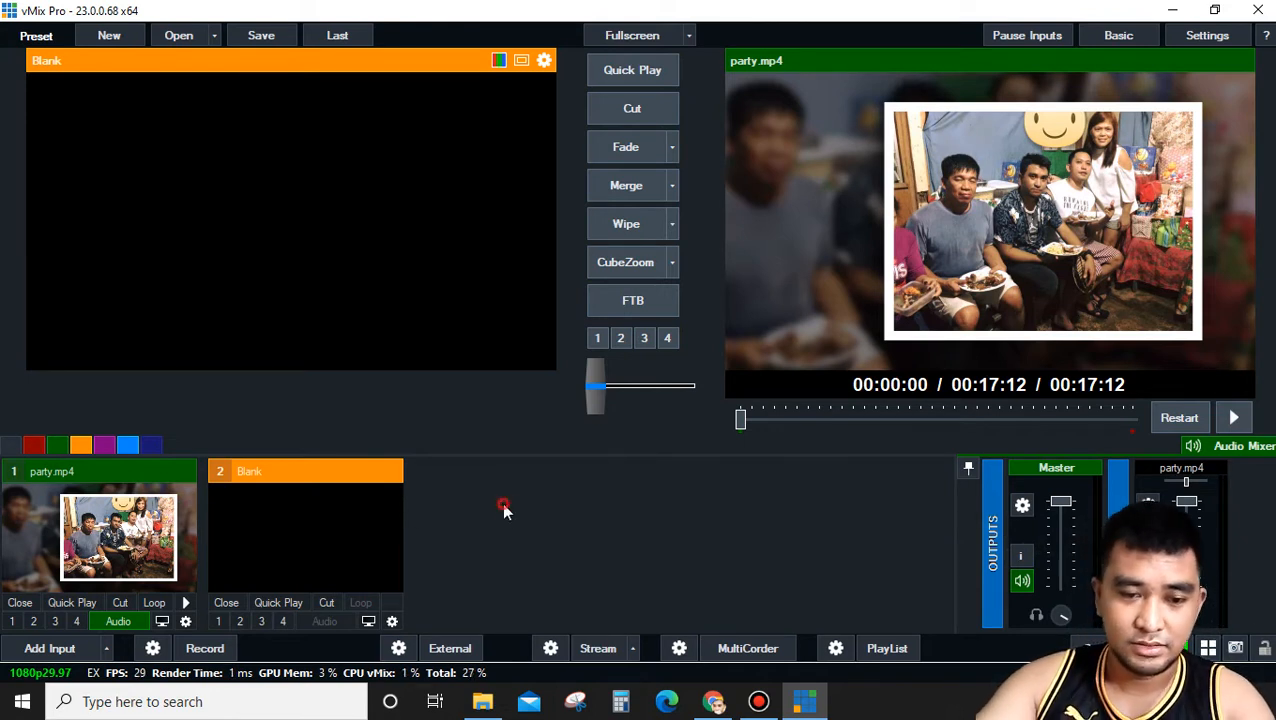
{"action": "mouse_move", "coordinate": [598, 648]}
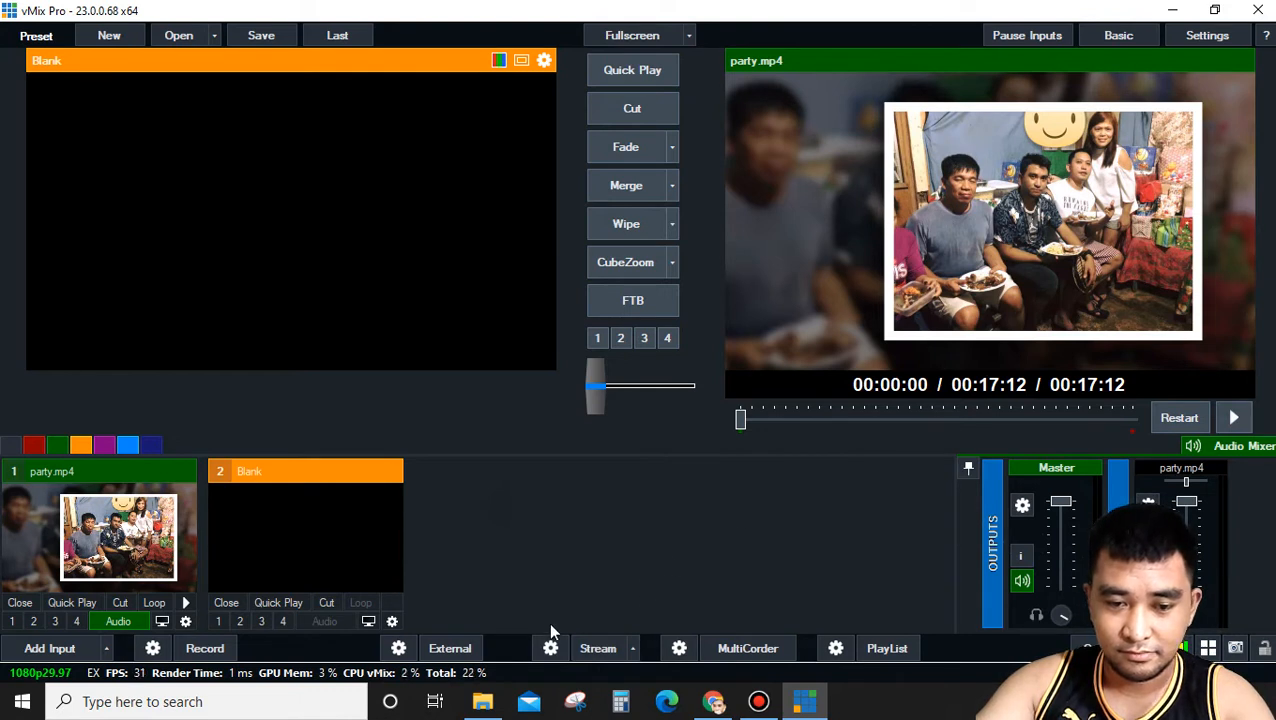
Step: Start the vMix stream and bring the Facebook Live Producer back into view
{"action": "left_click", "coordinate": [596, 648]}
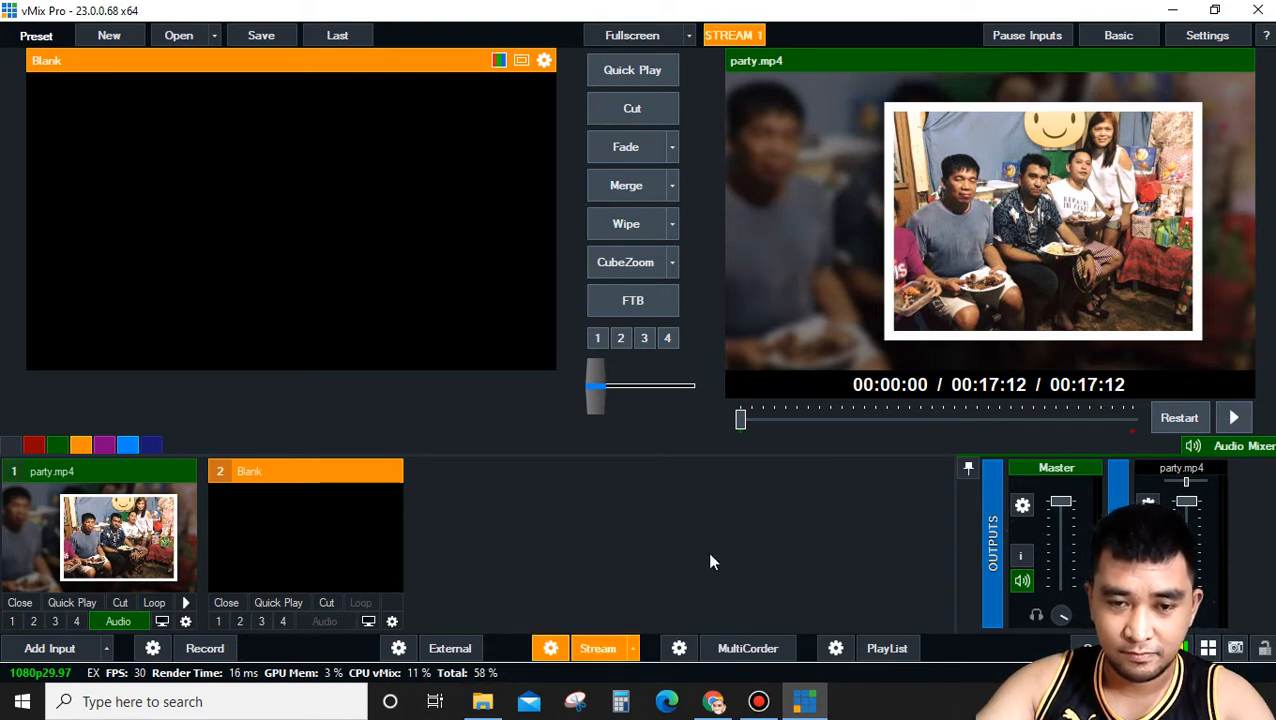
{"action": "left_click", "coordinate": [598, 648]}
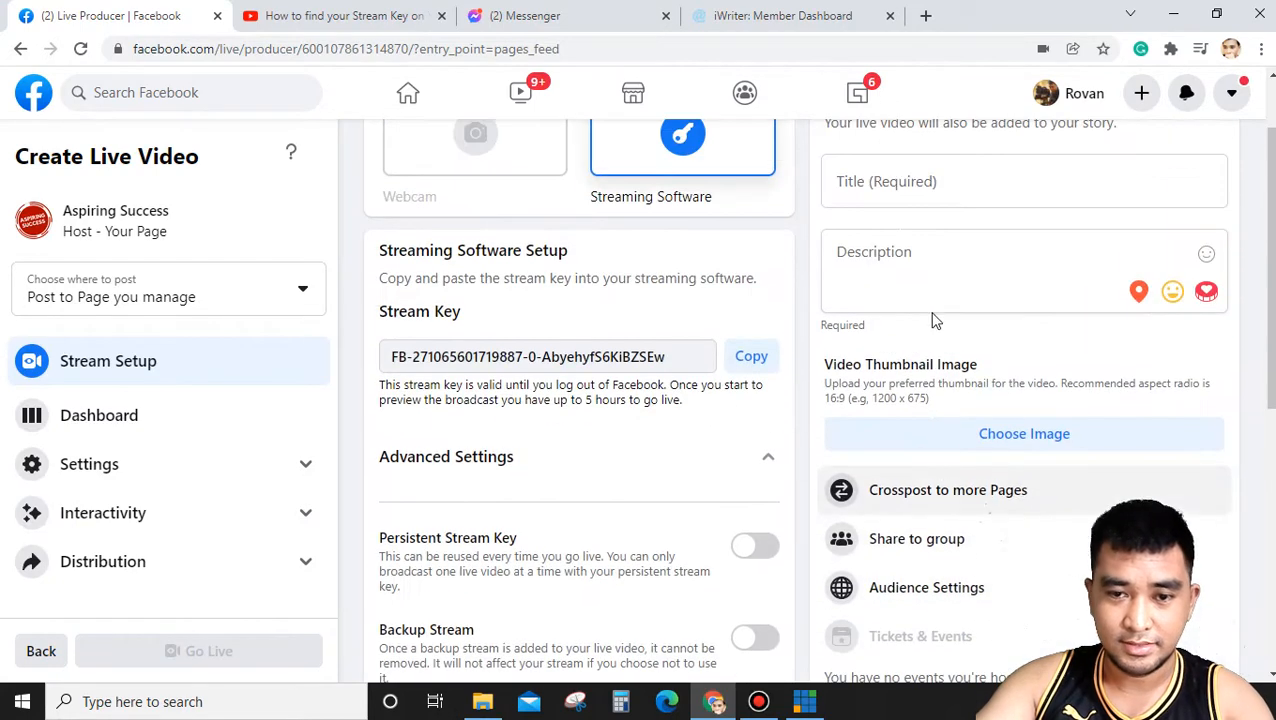
Step: Title the broadcast 'Sample', go live, dismiss the tips popup and open a new tab
{"action": "type", "text": "Sample"}
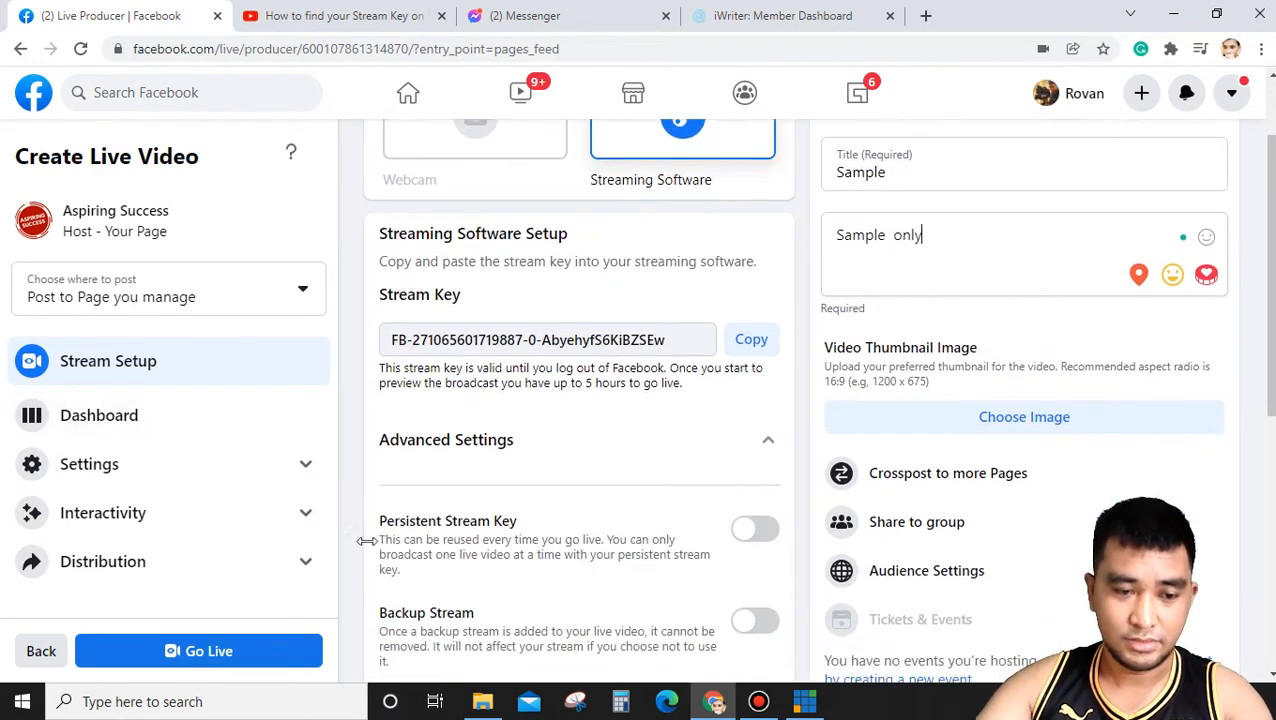
{"action": "left_click", "coordinate": [198, 652]}
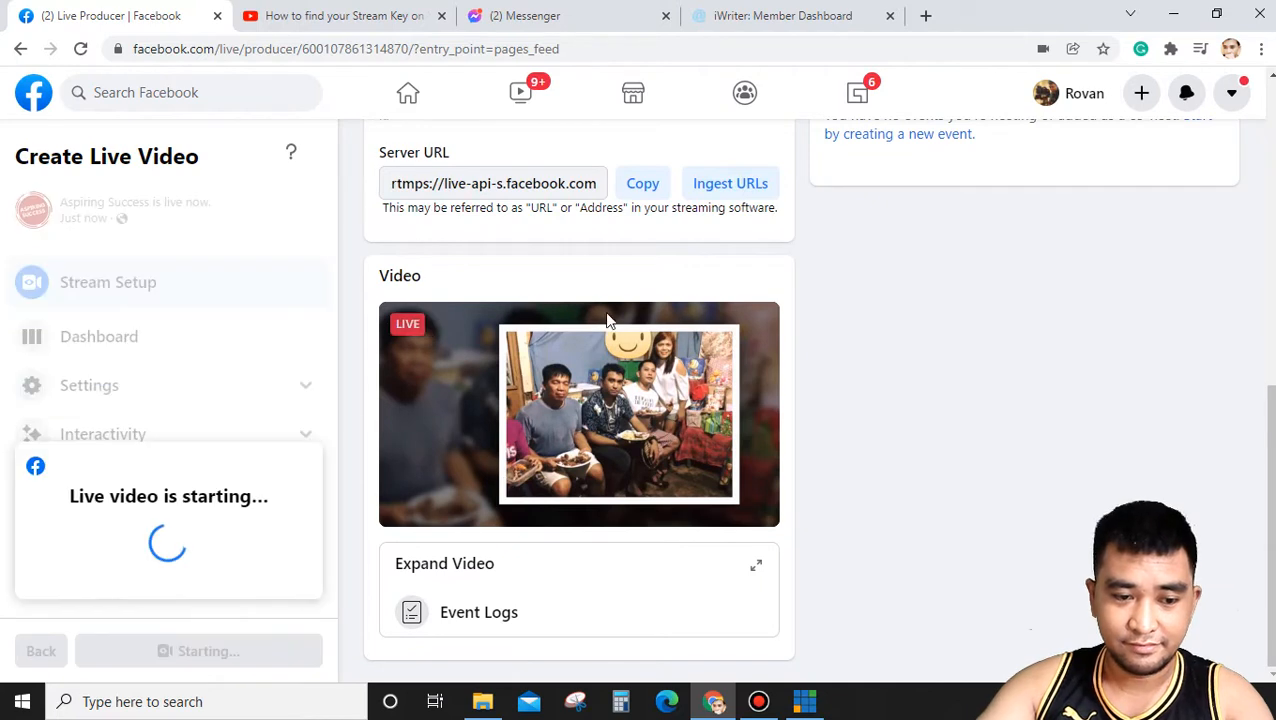
{"action": "mouse_move", "coordinate": [790, 160]}
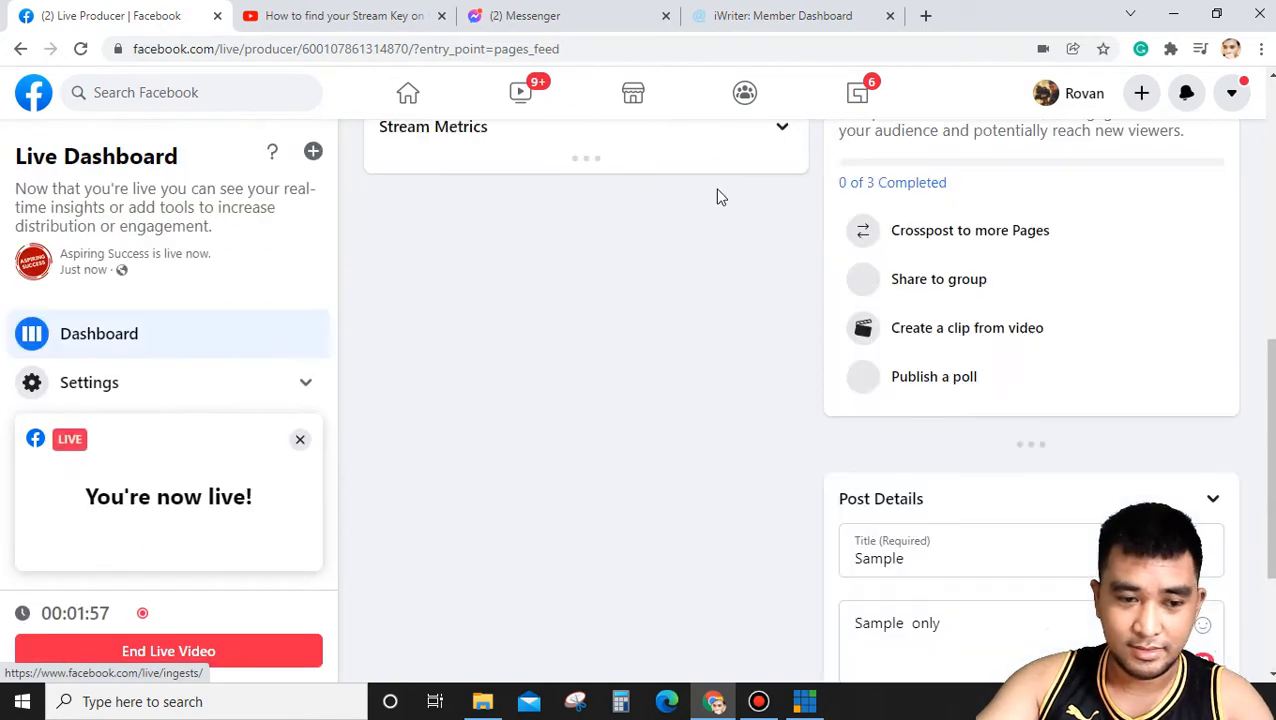
{"action": "scroll", "scroll_direction": "down", "scroll_amount": 3}
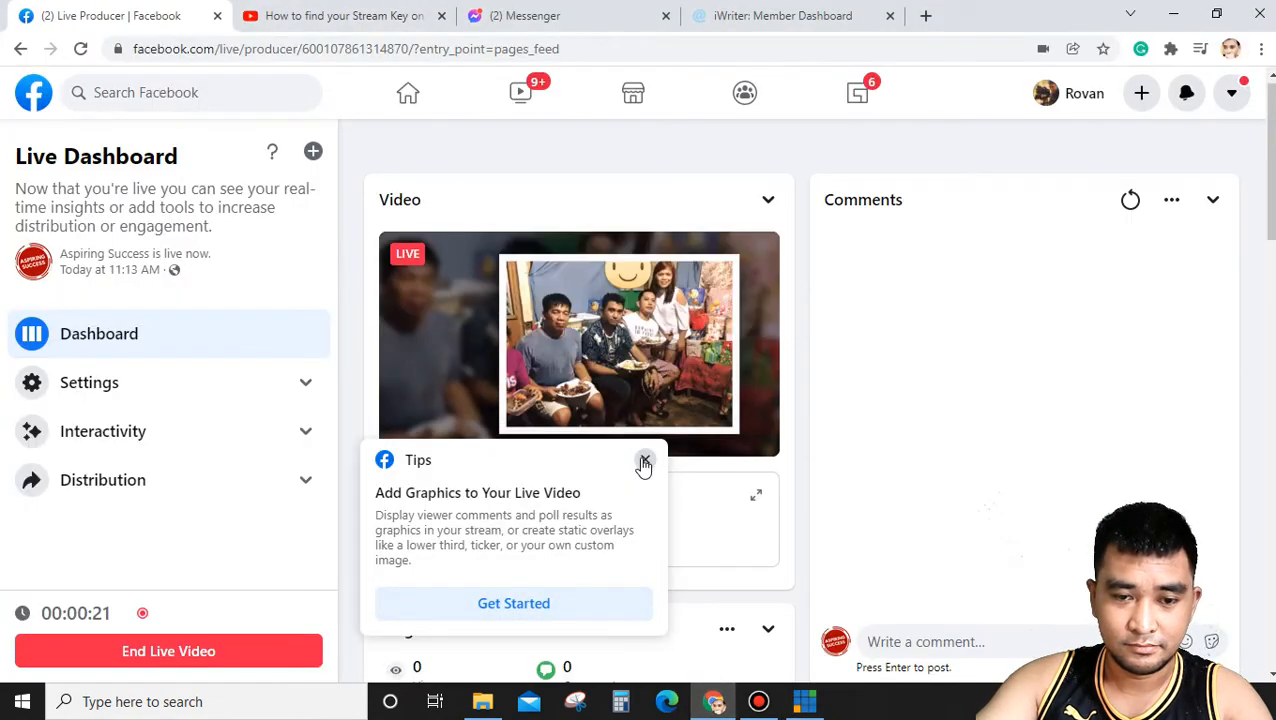
{"action": "left_click", "coordinate": [644, 464]}
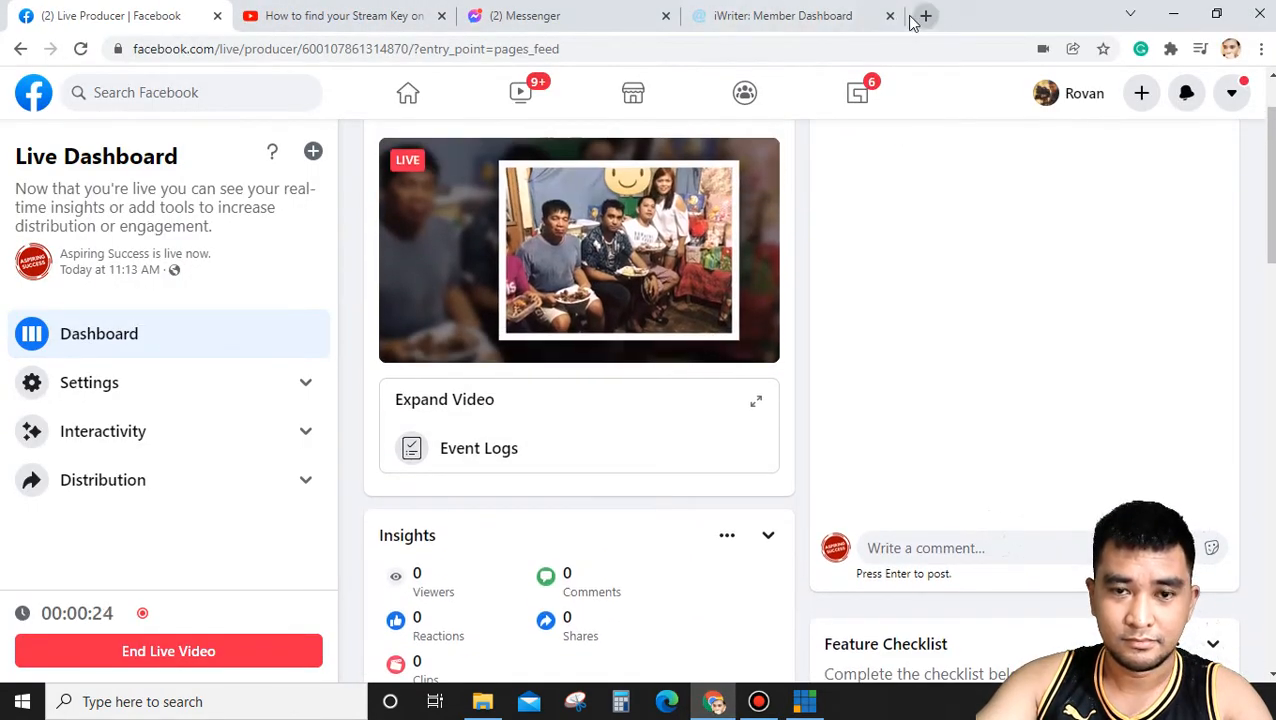
{"action": "left_click", "coordinate": [924, 16]}
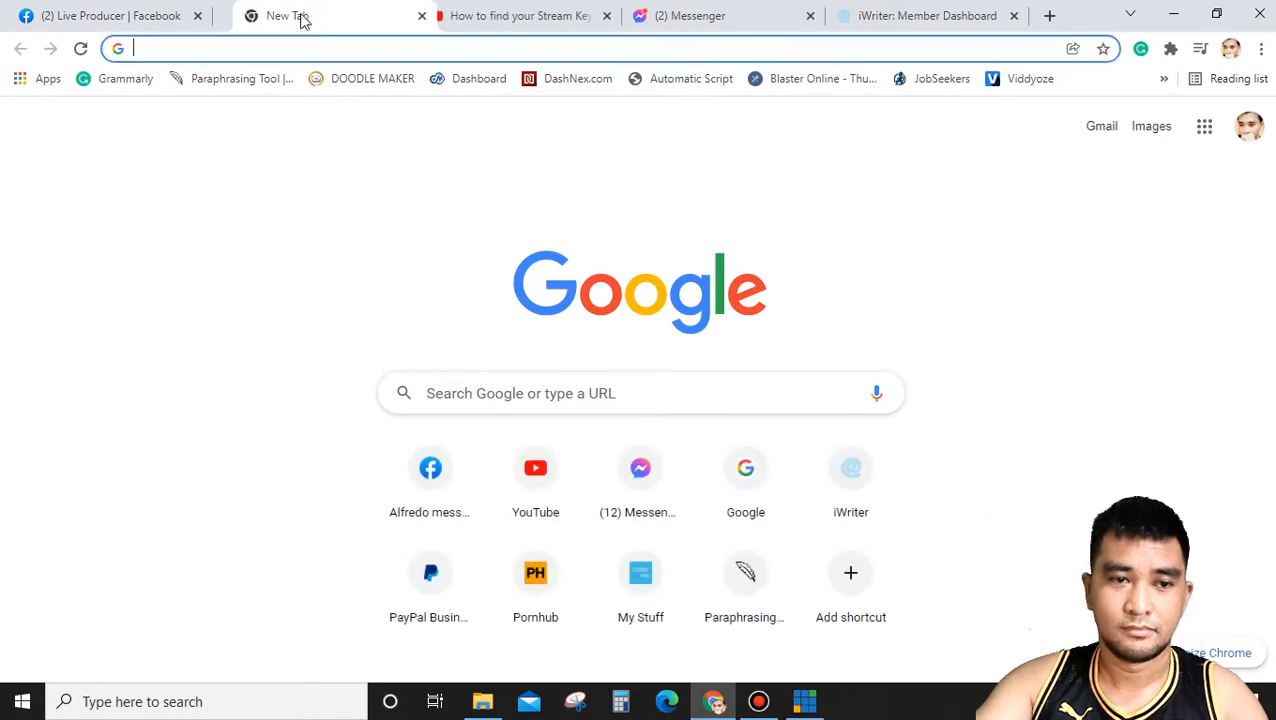
Step: Load Facebook, open the Aspiring Success page and watch the live party video full size
{"action": "type", "text": "as"}
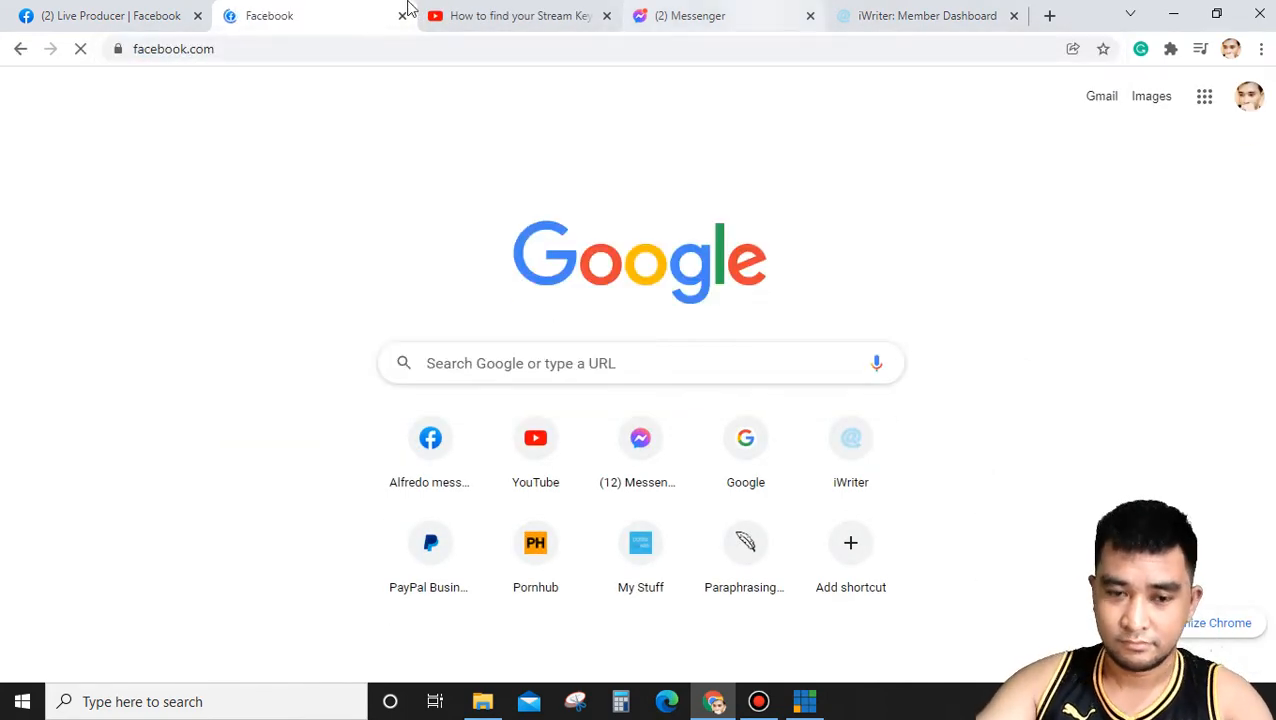
{"action": "left_click", "coordinate": [110, 16]}
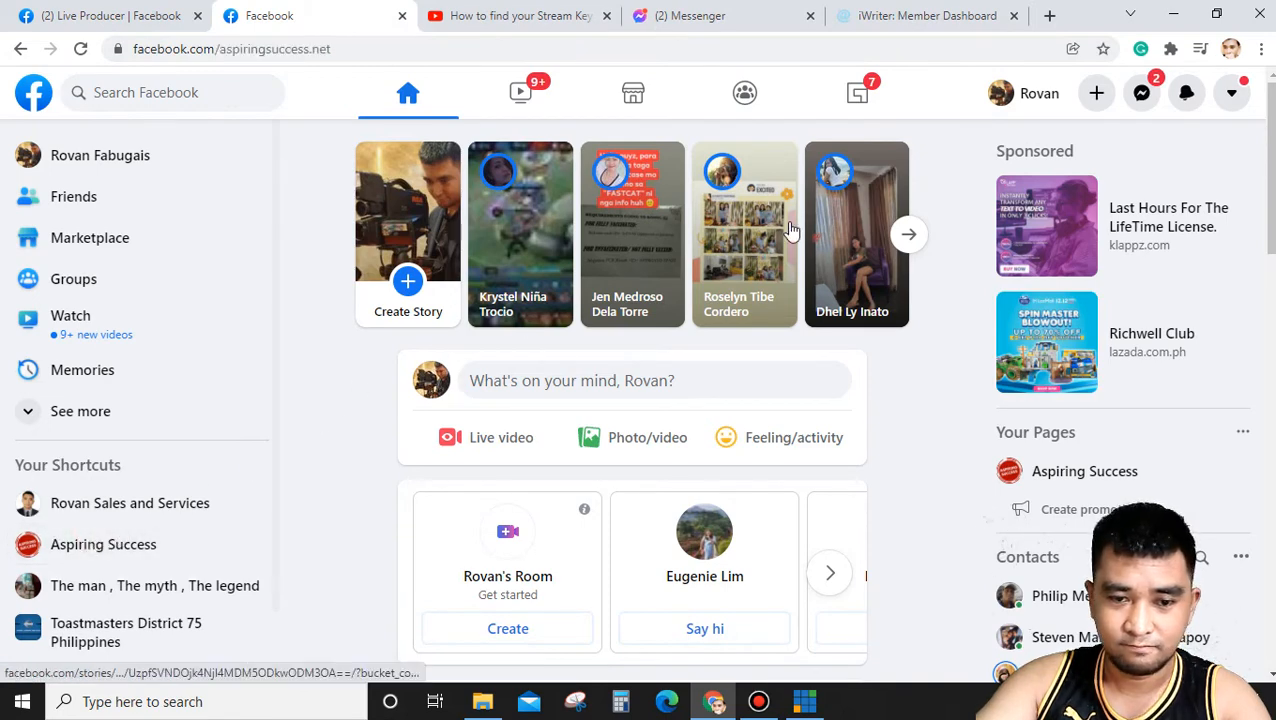
{"action": "scroll", "scroll_direction": "down", "scroll_amount": 3}
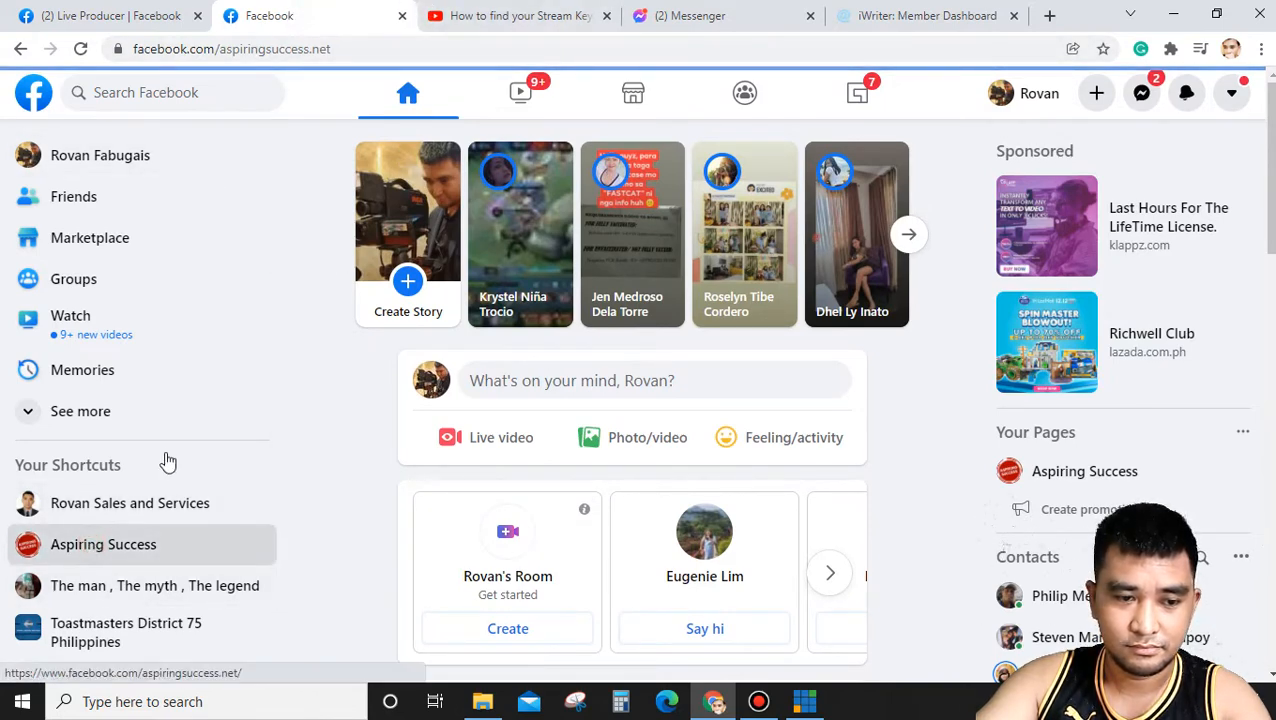
{"action": "left_click", "coordinate": [104, 544]}
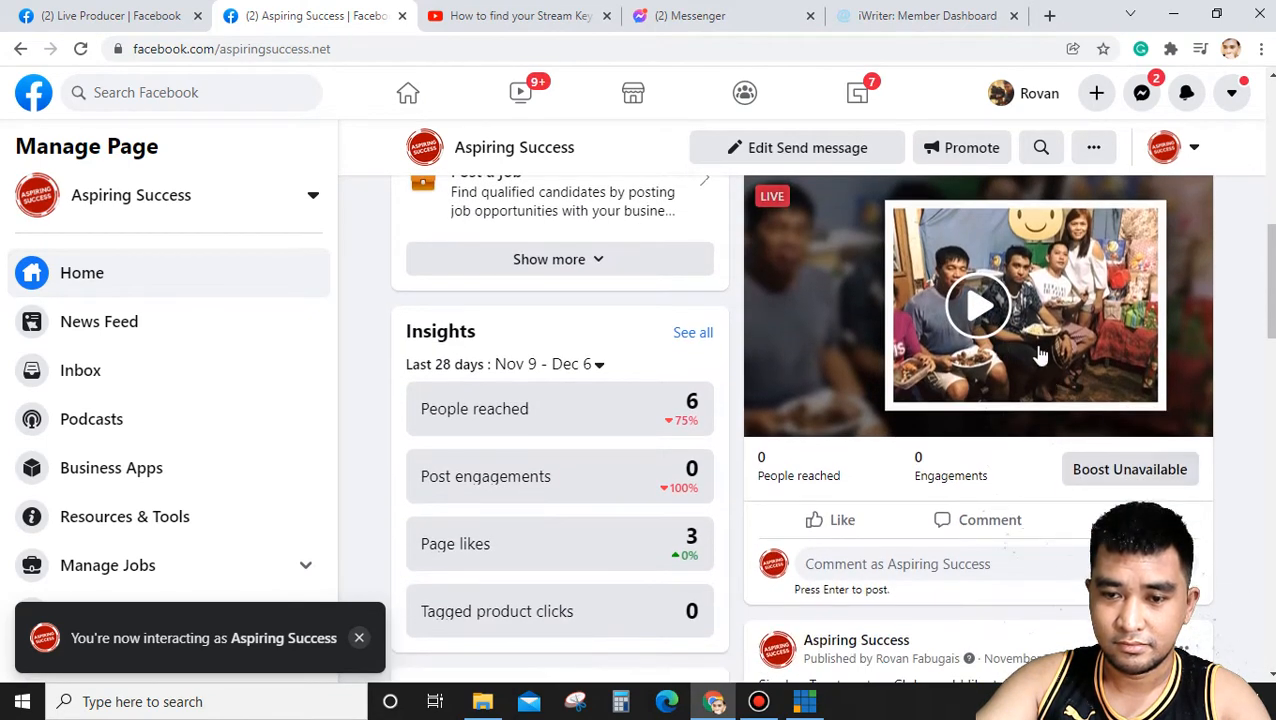
{"action": "left_click", "coordinate": [978, 306]}
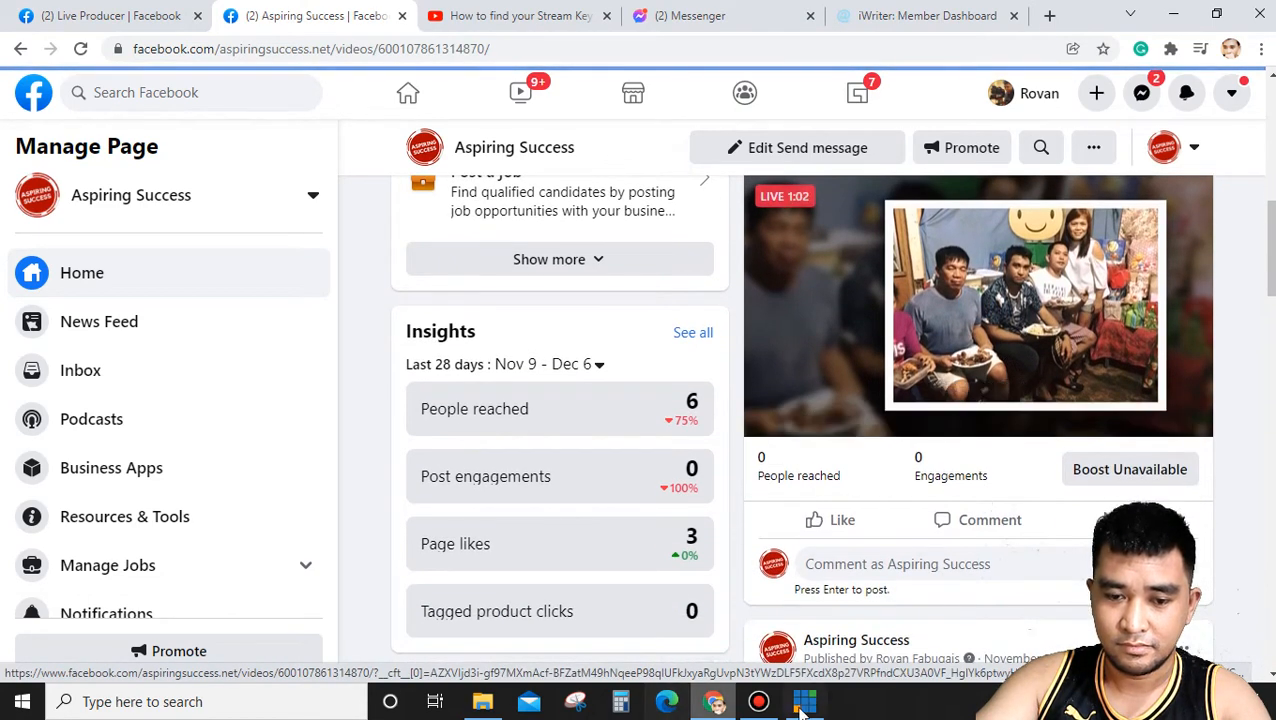
{"action": "left_click", "coordinate": [804, 700]}
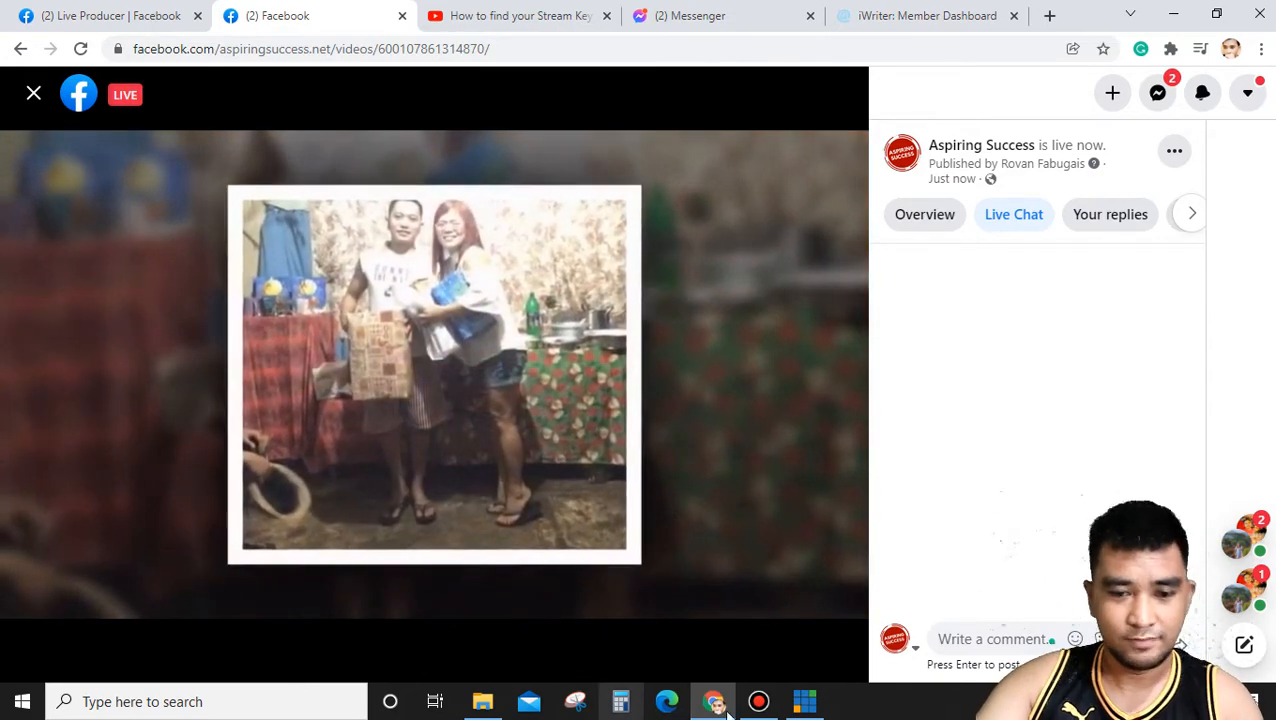
Step: Return to vMix and stop the live stream, confirming with Yes
{"action": "left_click", "coordinate": [804, 700]}
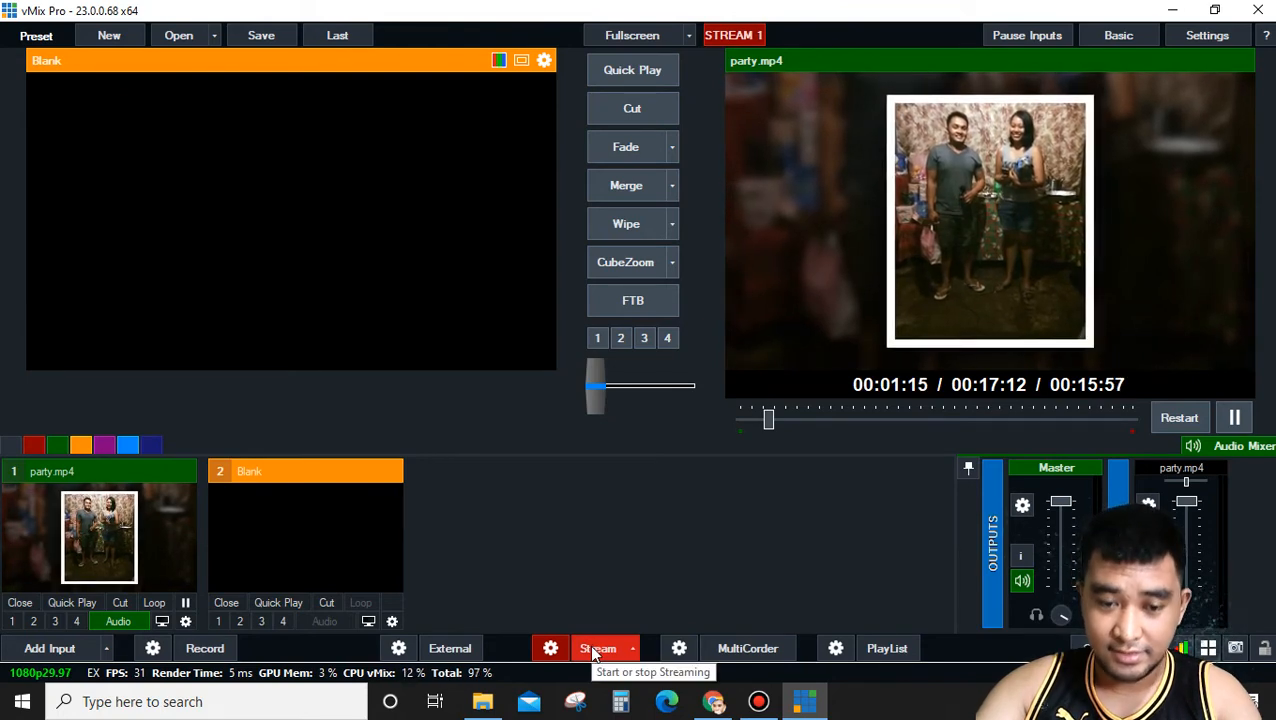
{"action": "left_click", "coordinate": [596, 648]}
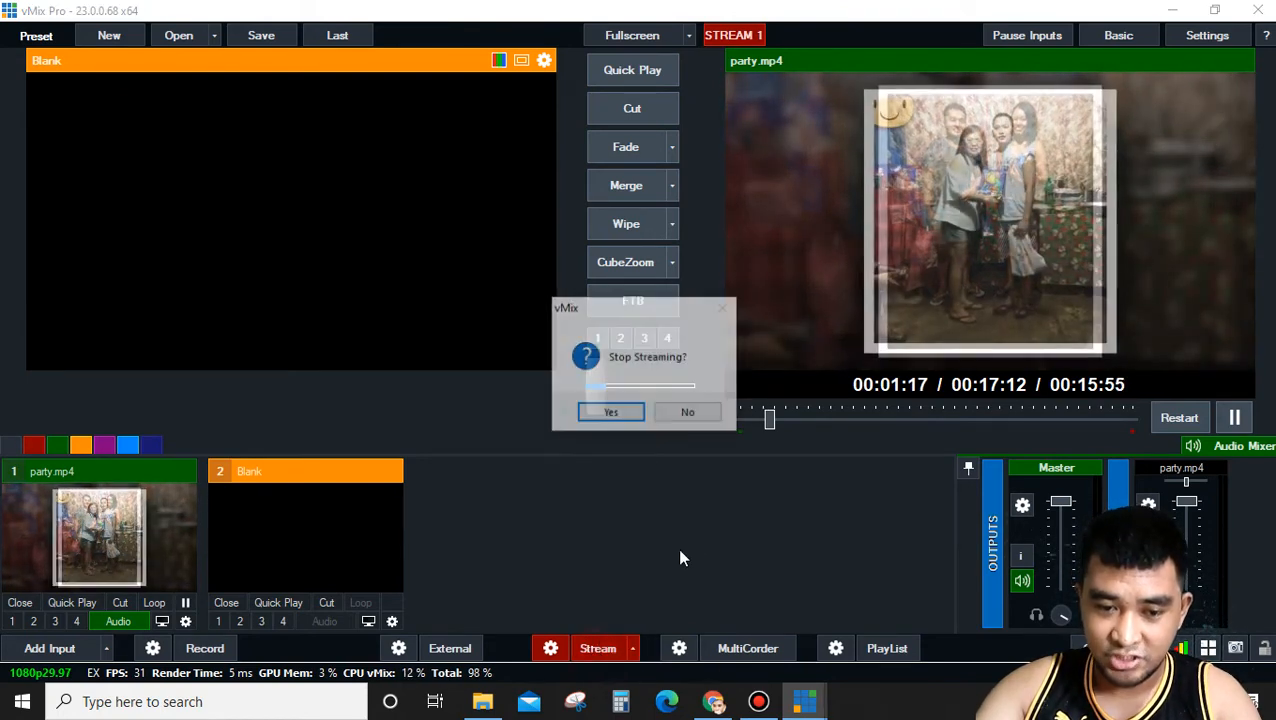
{"action": "left_click", "coordinate": [610, 412]}
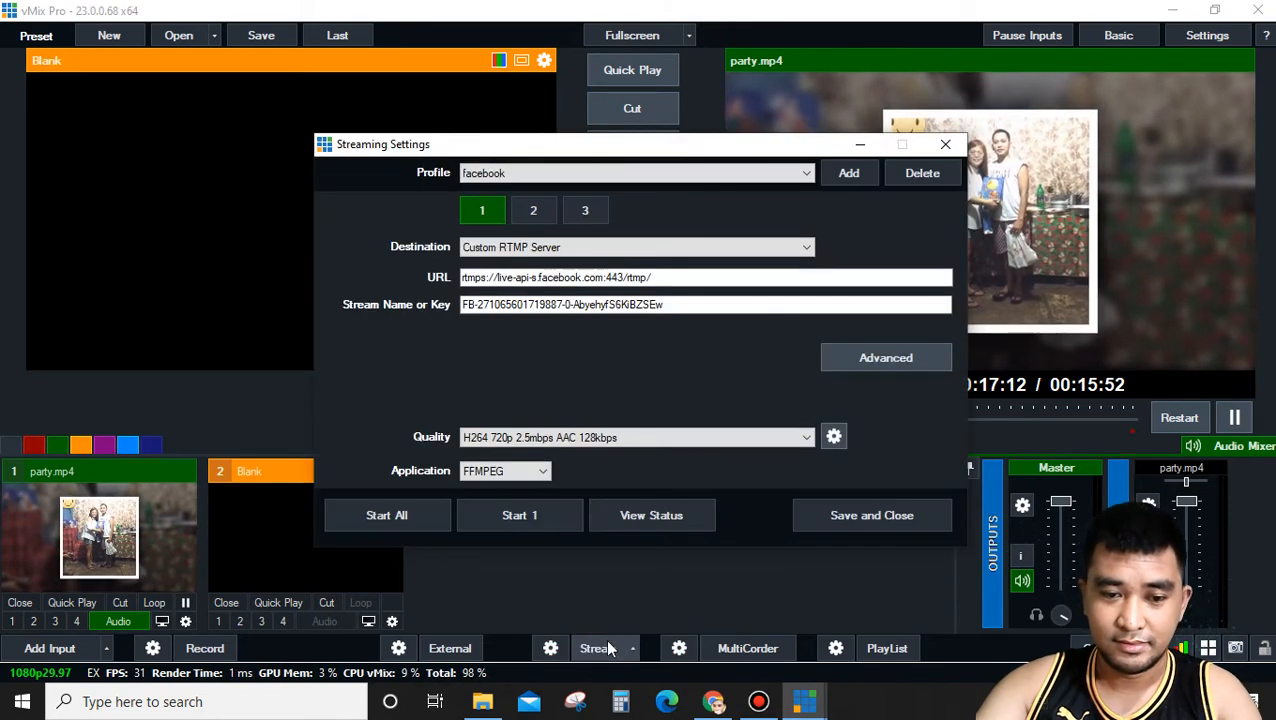
Step: Browse the Destination list, keep Custom RTMP Server, and close the streaming settings
{"action": "left_click", "coordinate": [636, 172]}
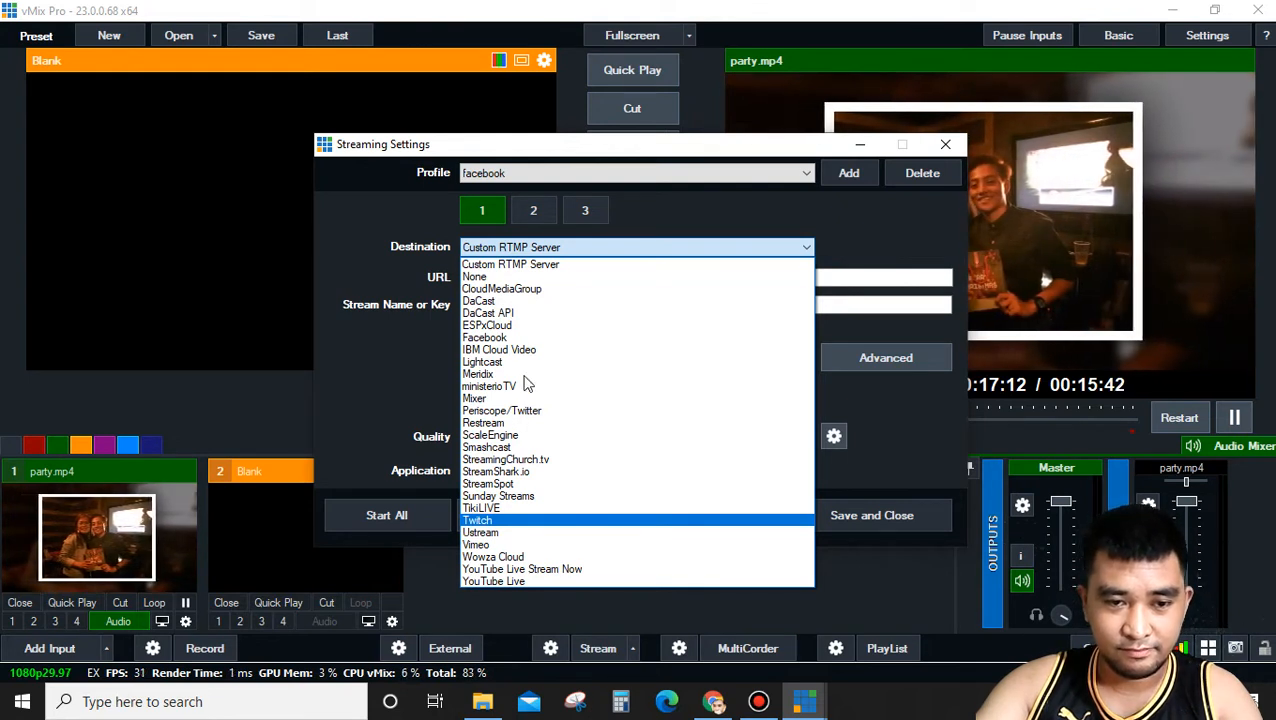
{"action": "mouse_move", "coordinate": [686, 288]}
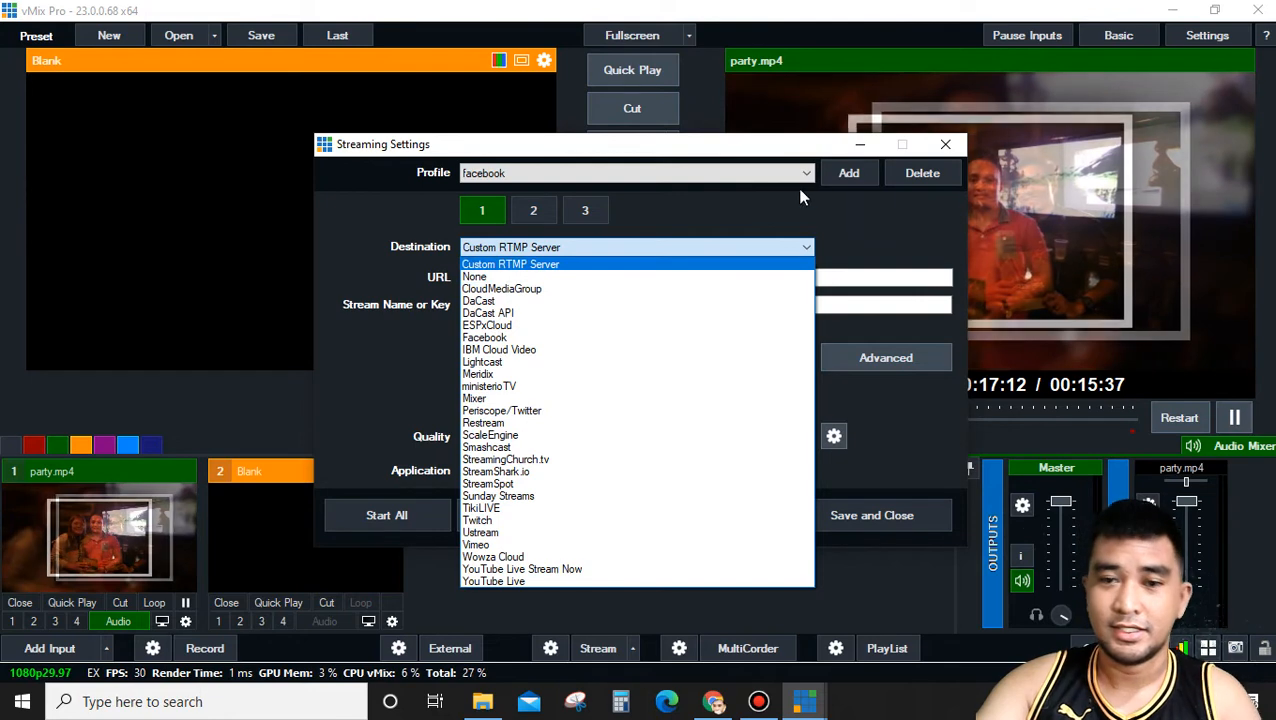
{"action": "left_click", "coordinate": [510, 264]}
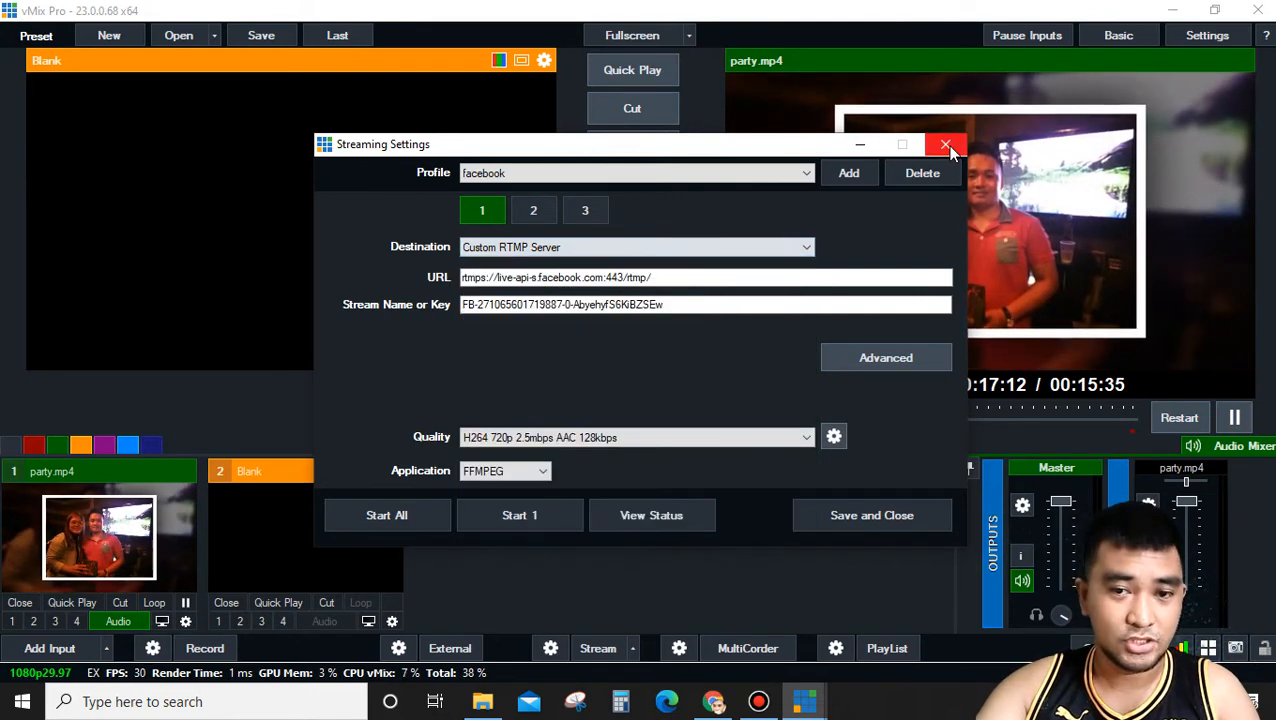
{"action": "left_click", "coordinate": [944, 144]}
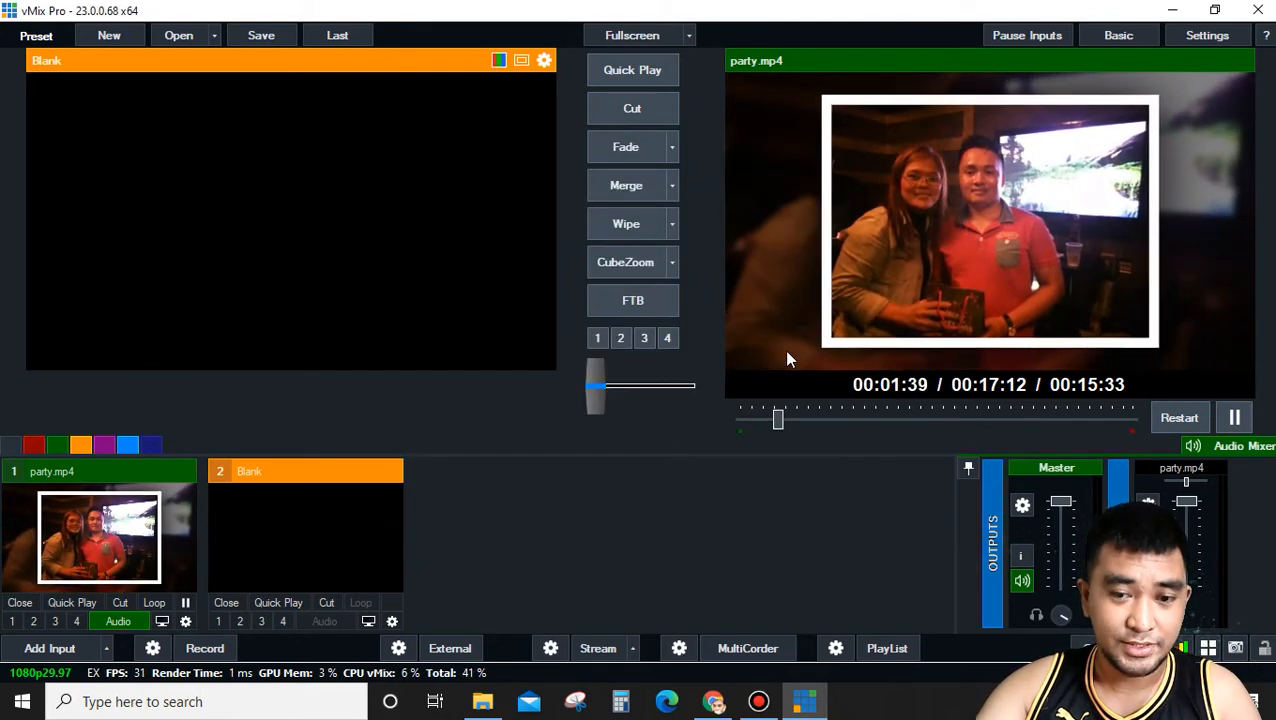